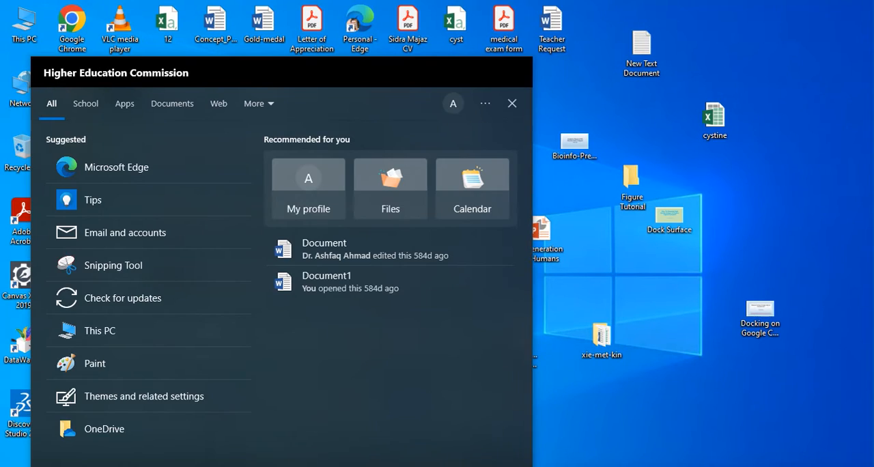
# - Launch PyMOL by searching 'pymol' in the Windows Start menu
pyautogui.write('pymol')
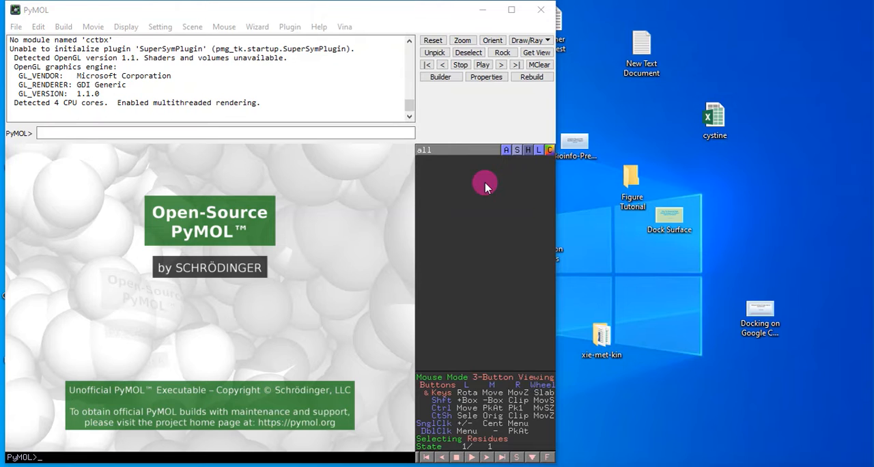
pyautogui.moveTo(126, 28)
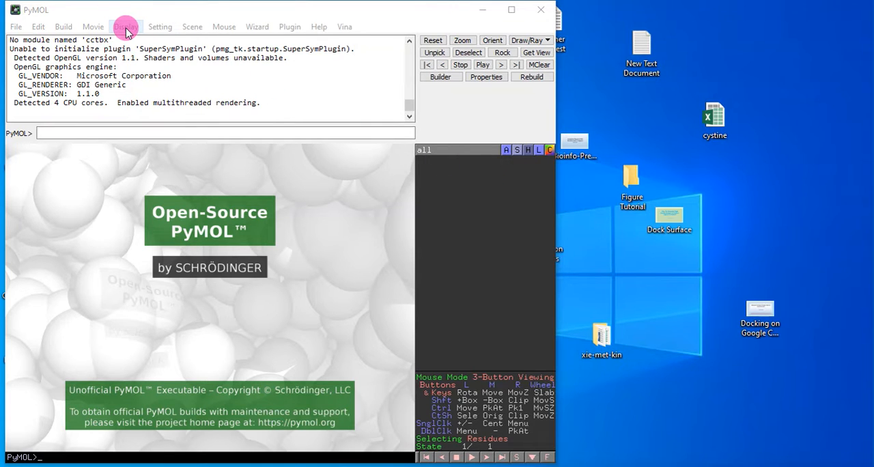
# - Set the PyMOL viewer background to white via Display > Background
pyautogui.click(125, 27)
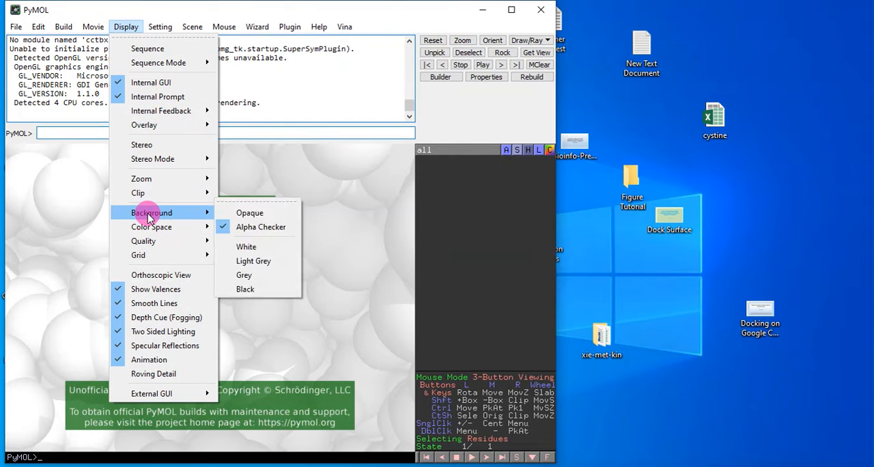
pyautogui.click(246, 246)
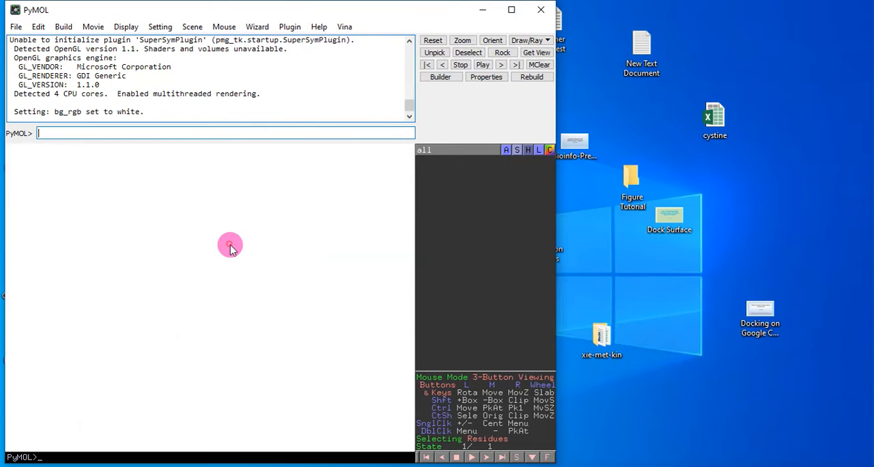
pyautogui.moveTo(229, 244)
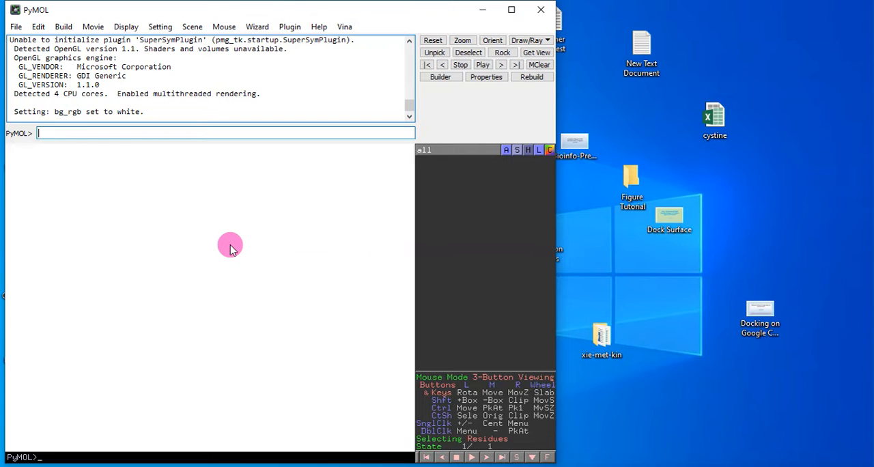
pyautogui.moveTo(191, 205)
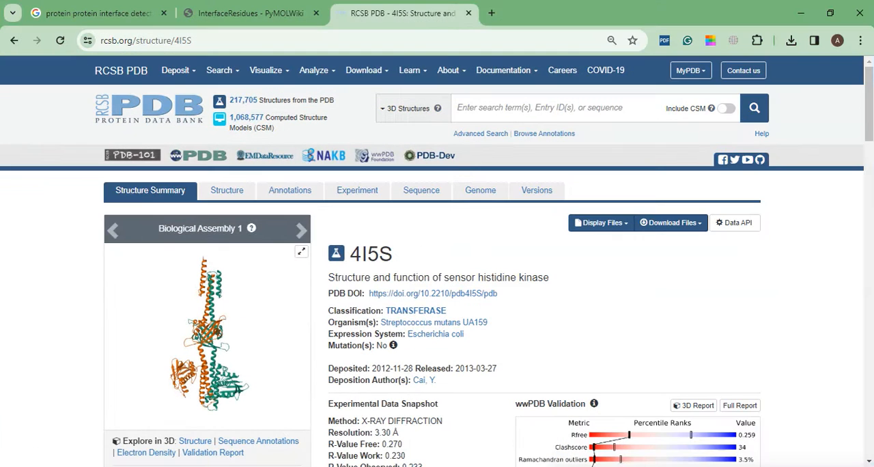
# - Select the whole InterfaceResidues script under The Code on the wiki page and copy it
pyautogui.click(245, 14)
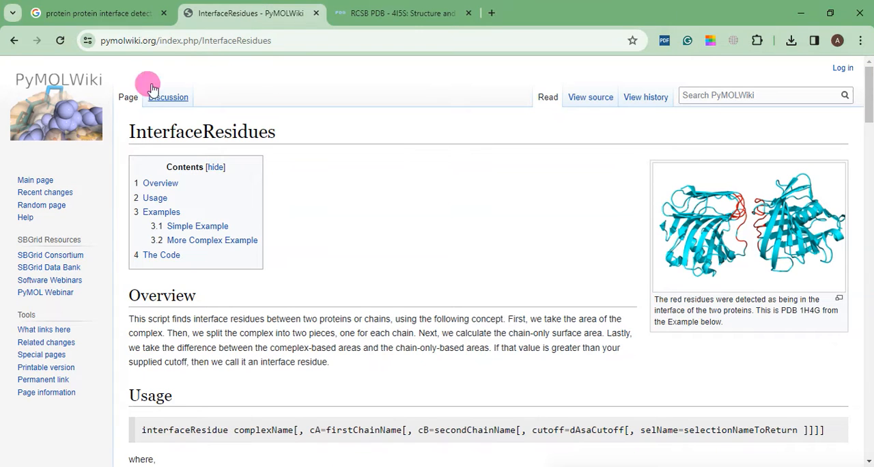
pyautogui.moveTo(237, 88)
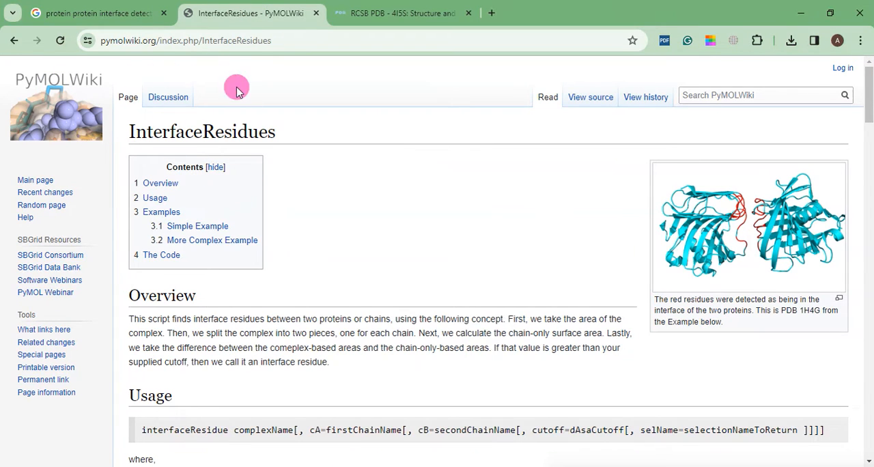
pyautogui.moveTo(211, 71)
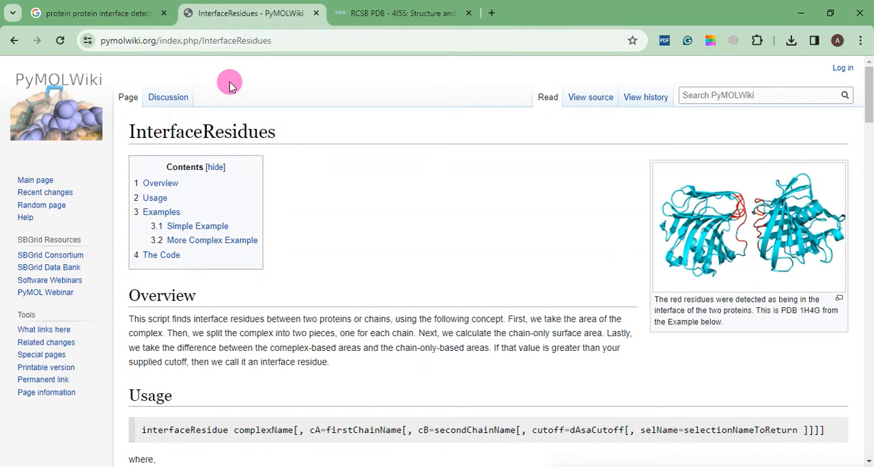
pyautogui.moveTo(204, 70)
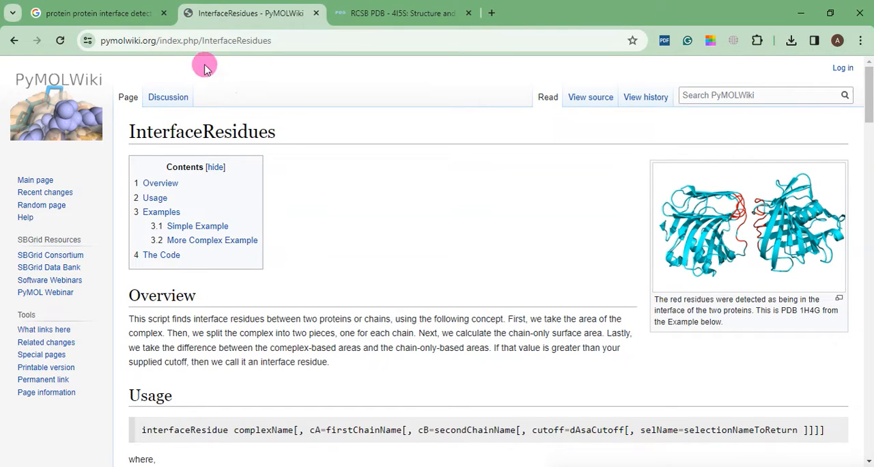
pyautogui.moveTo(161, 41)
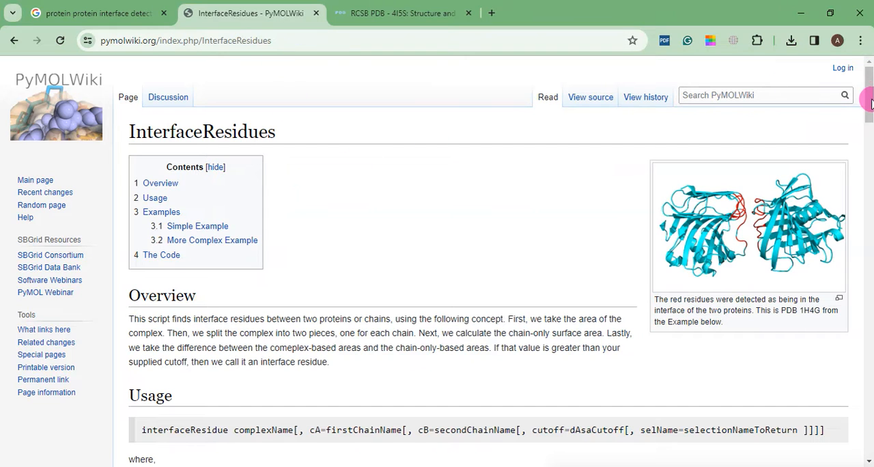
pyautogui.scroll(-3)
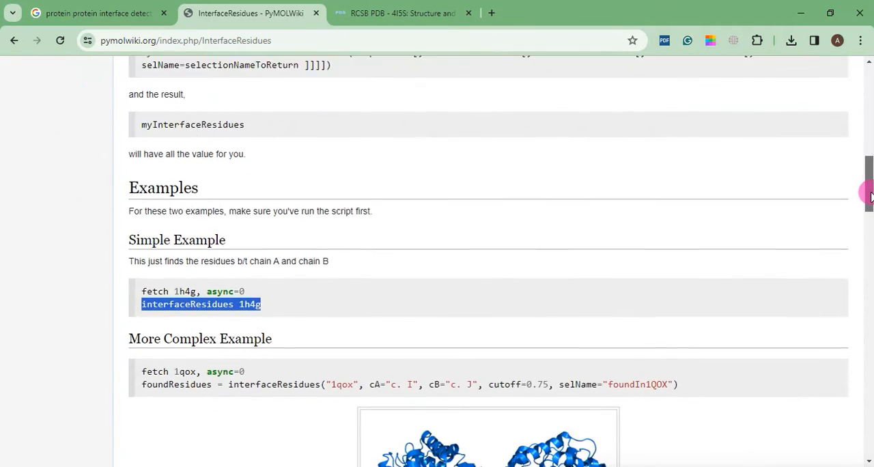
pyautogui.scroll(-3)
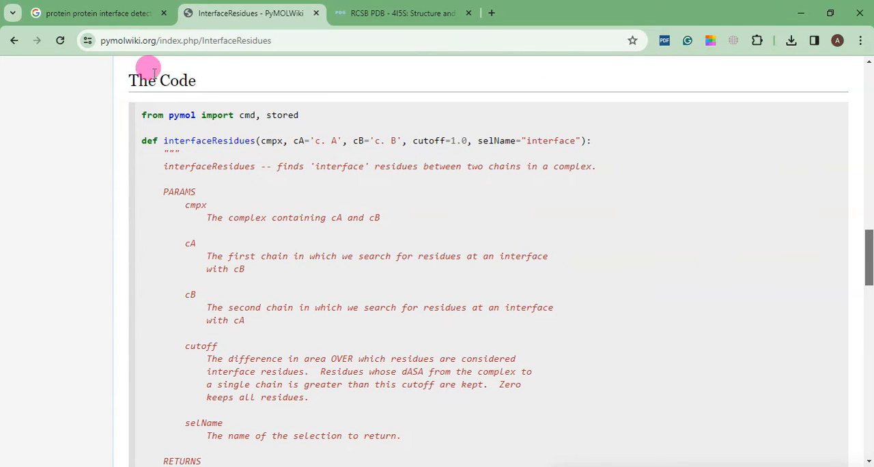
pyautogui.moveTo(163, 109)
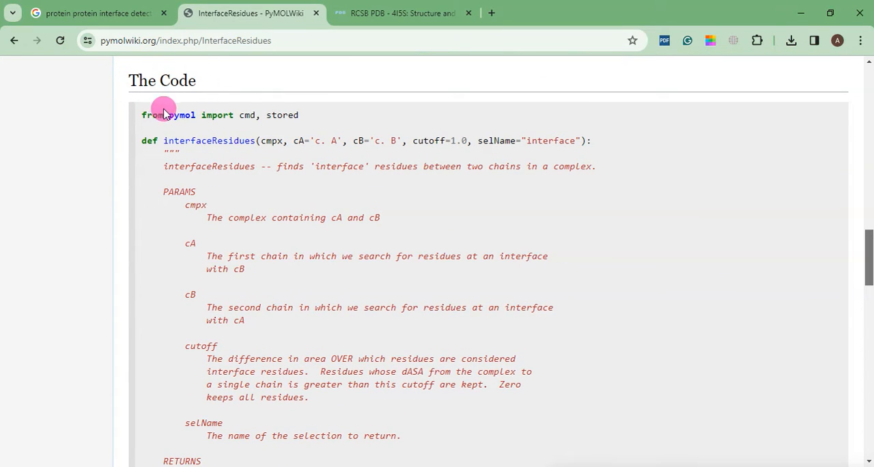
pyautogui.moveTo(163, 114); pyautogui.dragTo(266, 410)
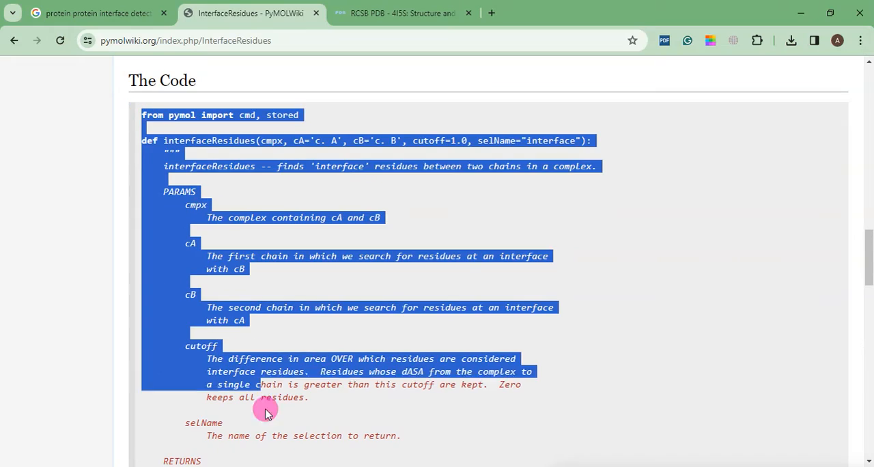
pyautogui.scroll(-3)
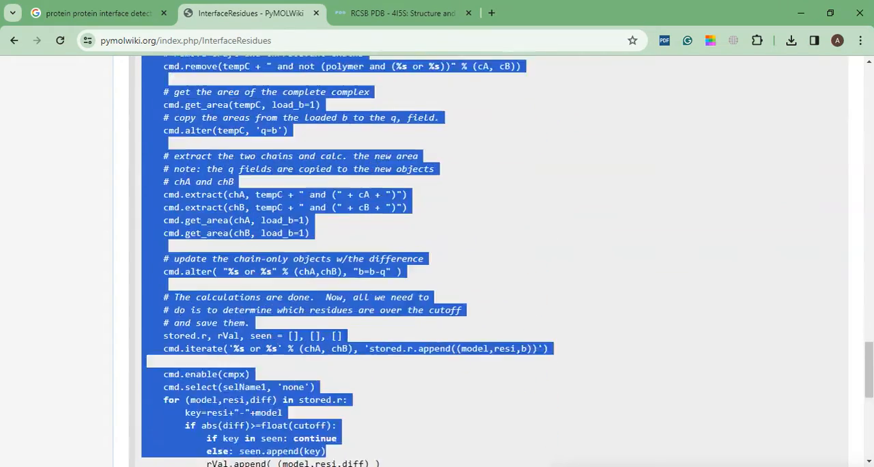
pyautogui.scroll(-3)
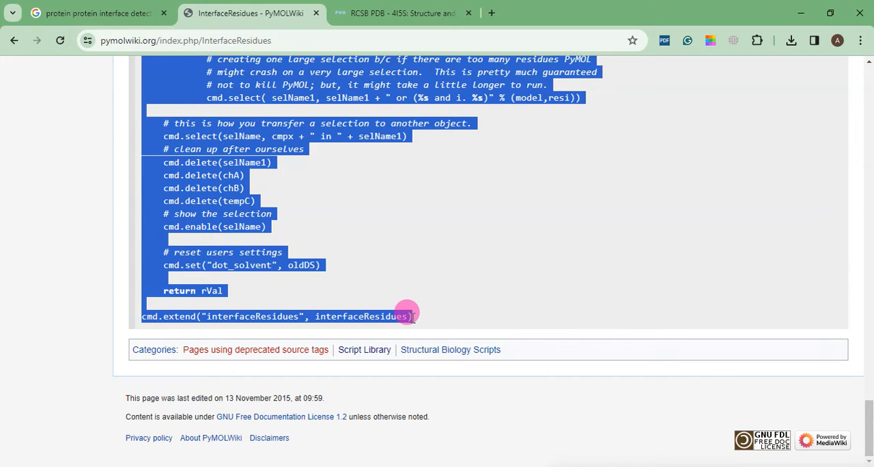
pyautogui.rightClick(211, 175)
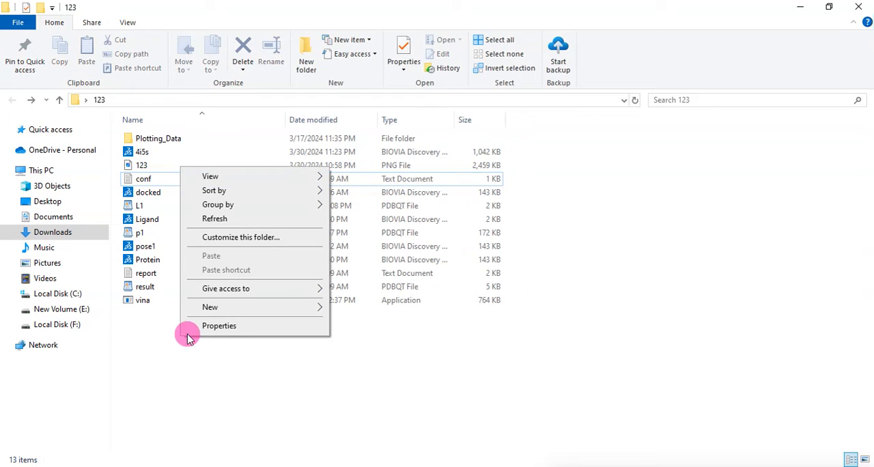
# - Create a New Text Document in the 123 folder and open it in Notepad
pyautogui.click(210, 306)
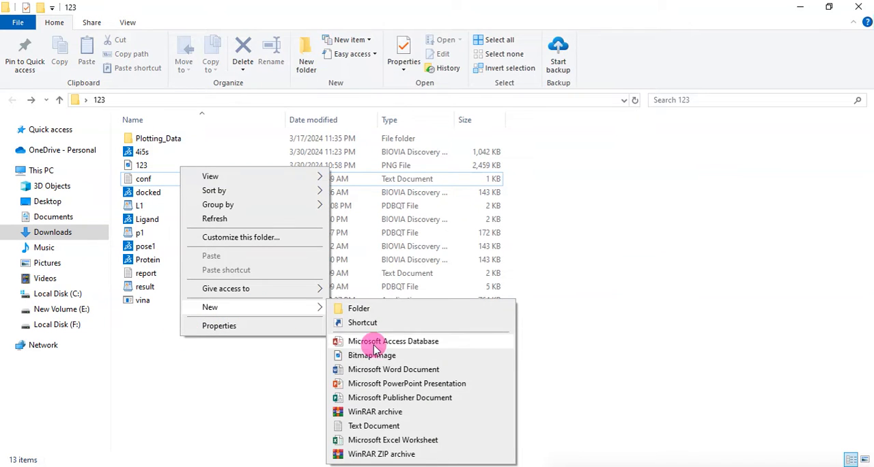
pyautogui.click(374, 426)
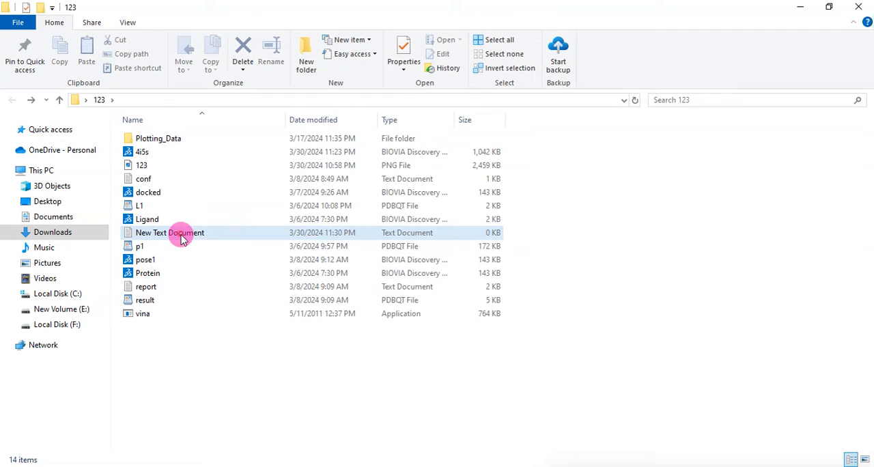
pyautogui.doubleClick(169, 232)
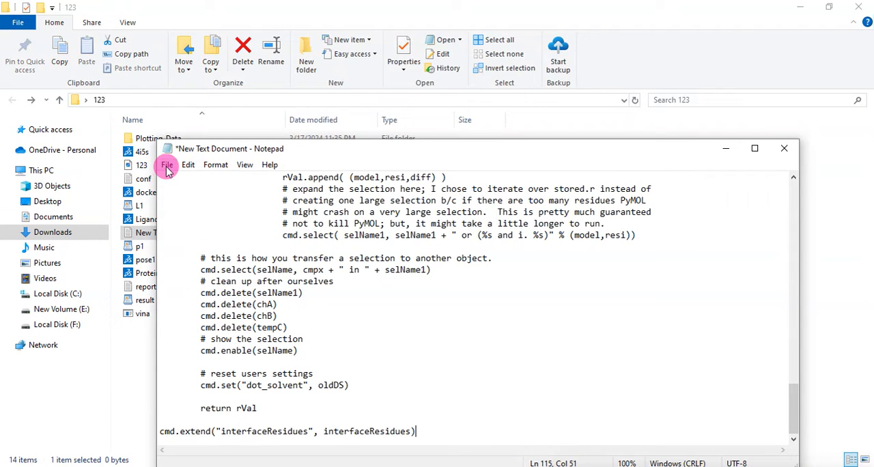
# - Save the pasted code as script.py with Save as type All Files in the 123 folder
pyautogui.click(166, 165)
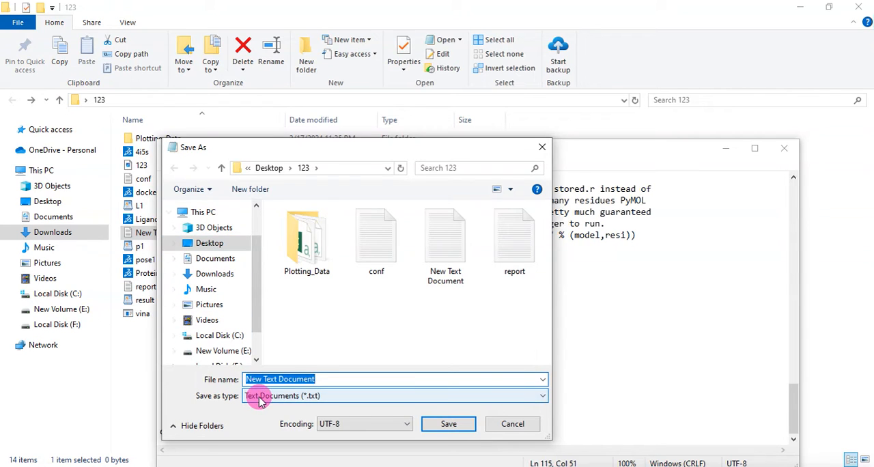
pyautogui.click(395, 396)
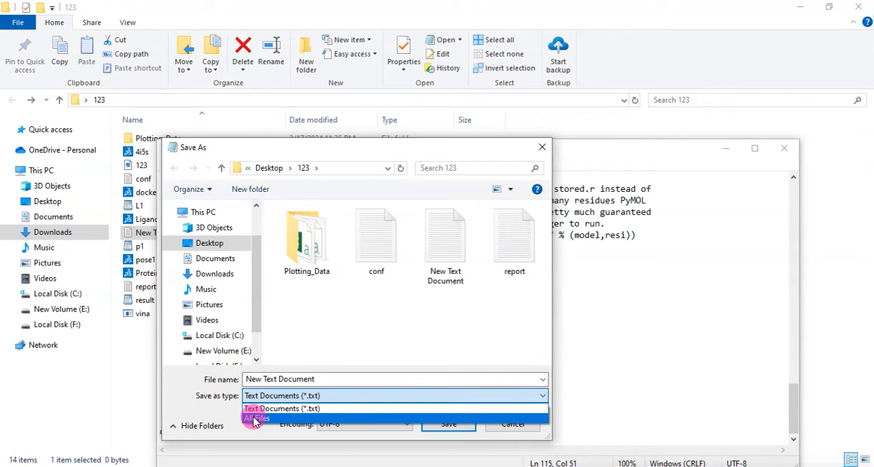
pyautogui.click(256, 418)
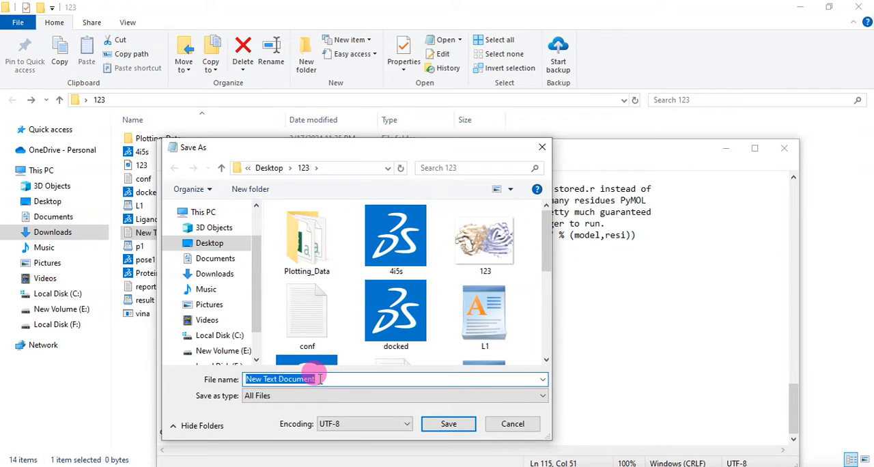
pyautogui.write('script')
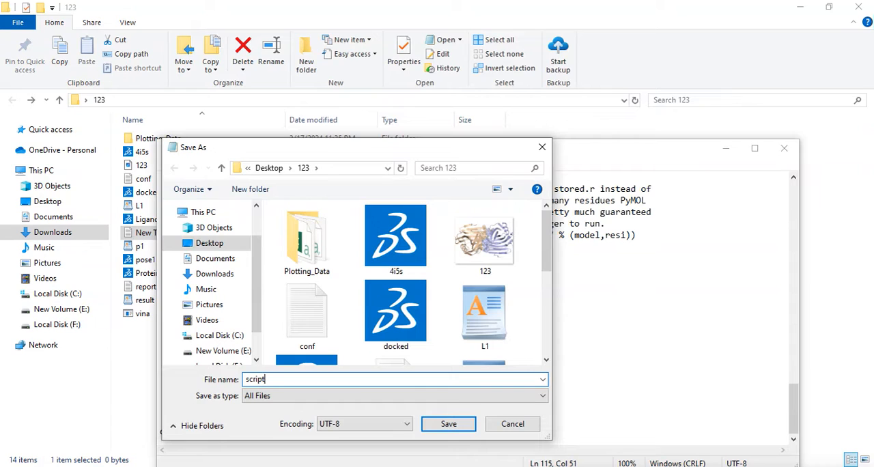
pyautogui.write('.py')
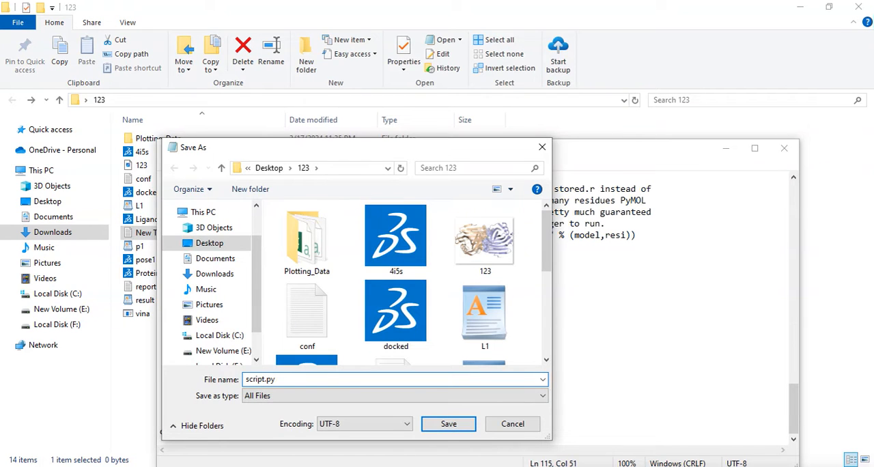
pyautogui.click(448, 424)
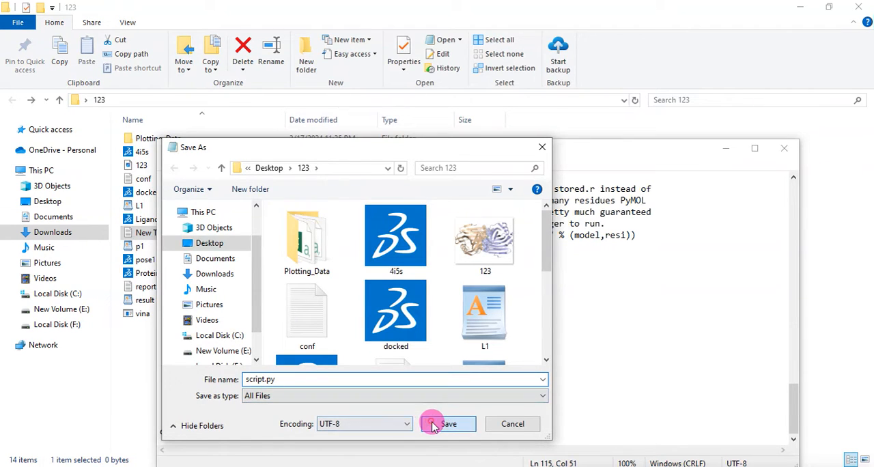
pyautogui.click(448, 423)
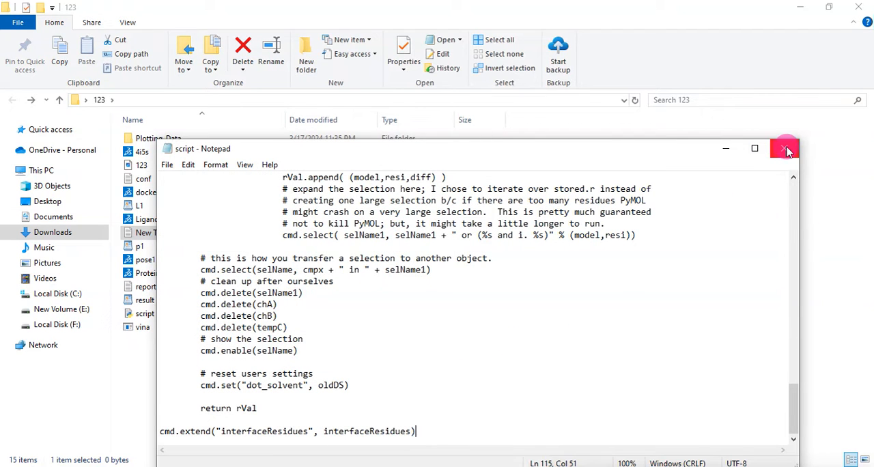
# - Close Notepad and delete the leftover empty New Text Document from the 123 folder
pyautogui.click(786, 149)
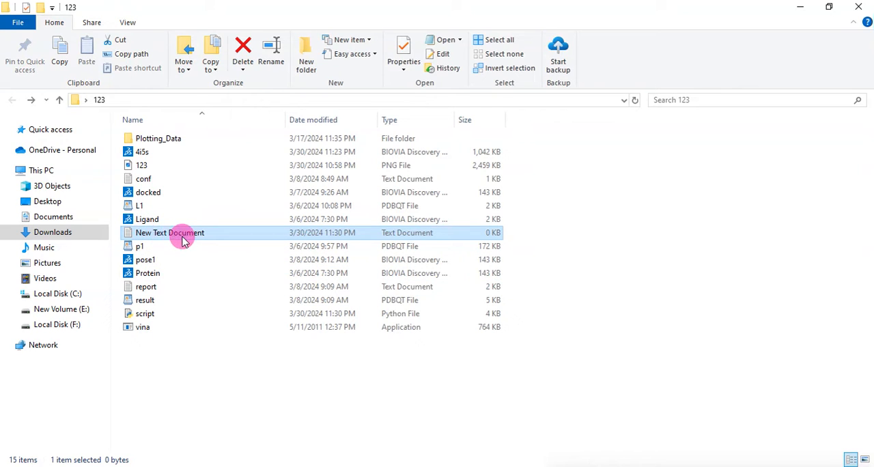
pyautogui.moveTo(145, 341)
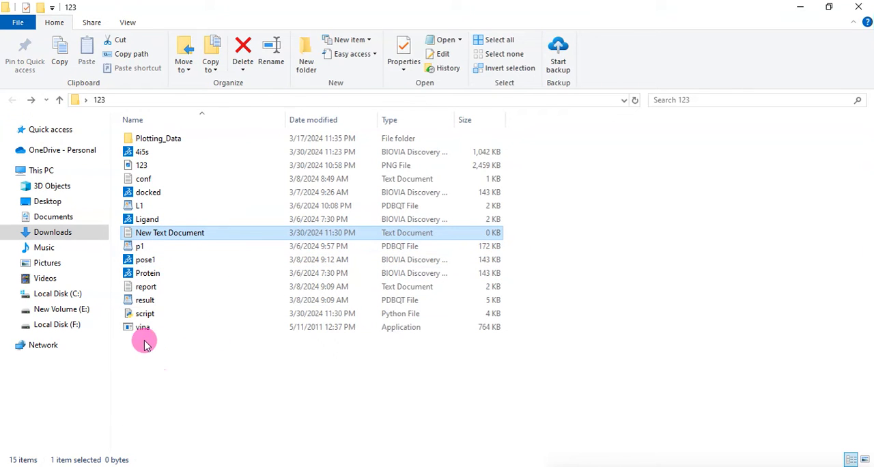
pyautogui.moveTo(151, 316)
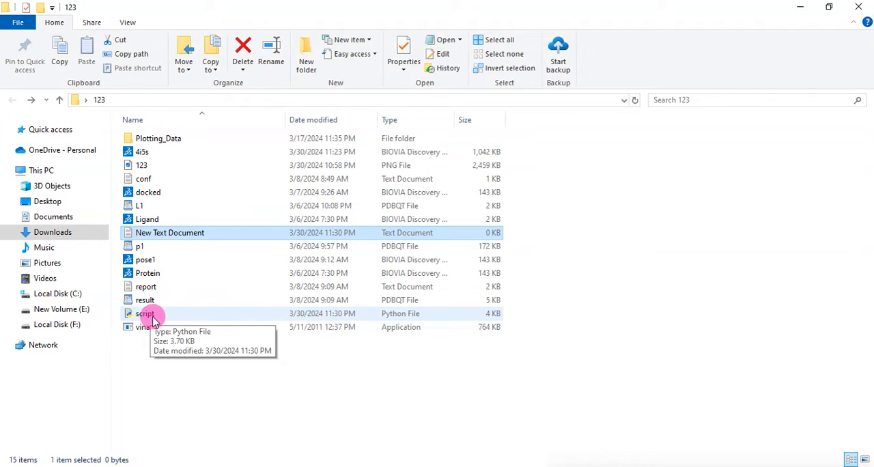
pyautogui.moveTo(126, 316)
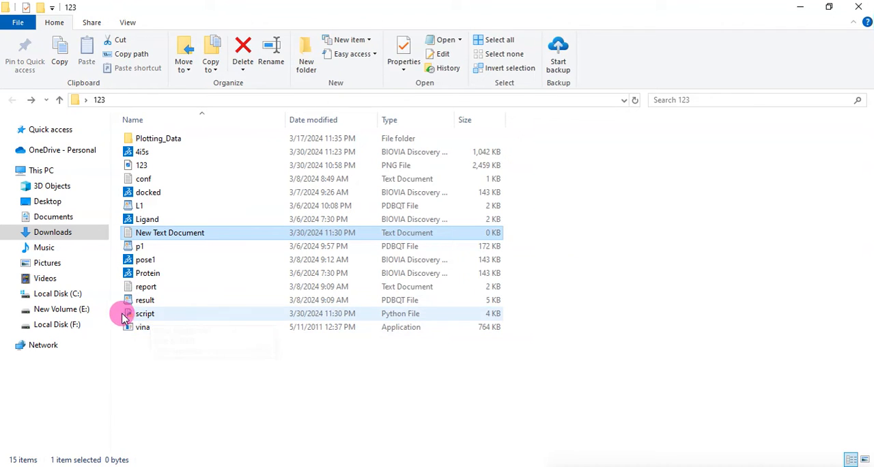
pyautogui.moveTo(148, 314)
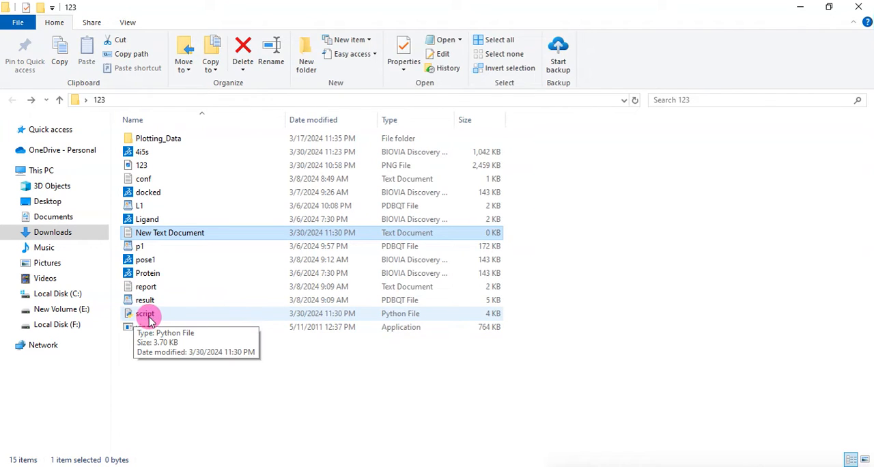
pyautogui.moveTo(156, 317)
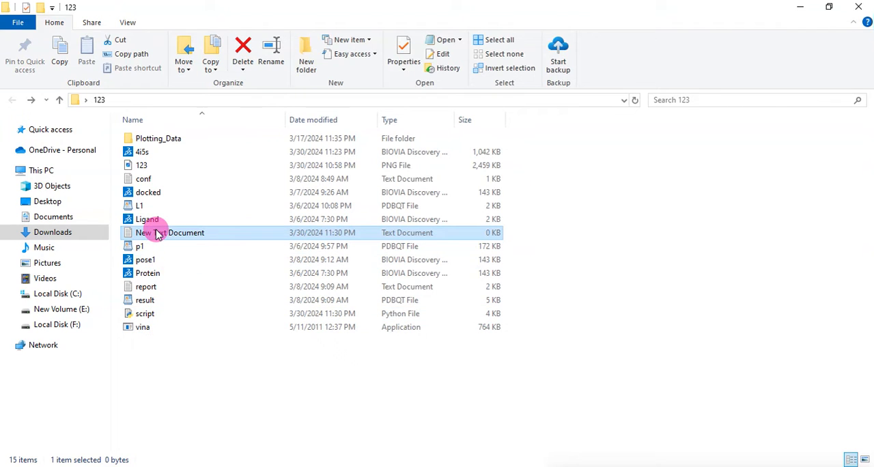
pyautogui.rightClick(156, 232)
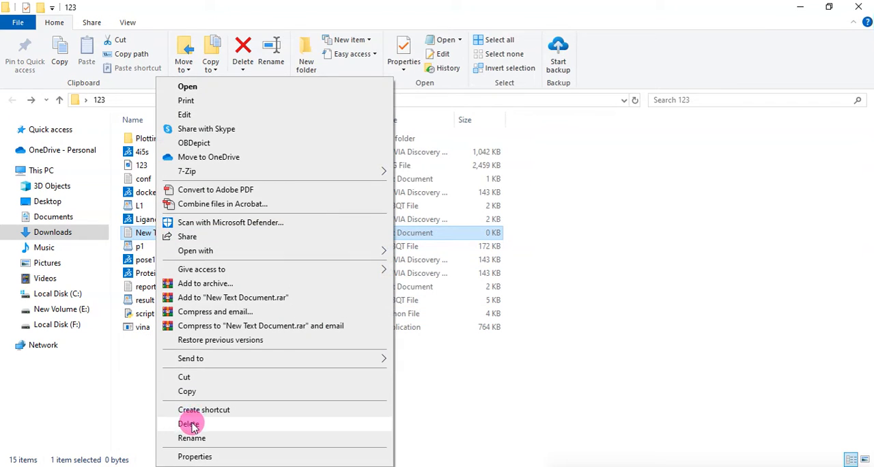
pyautogui.click(188, 423)
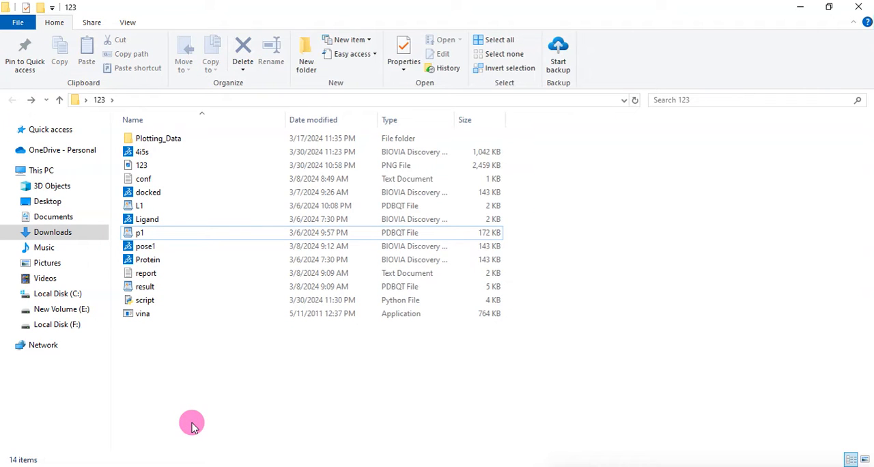
pyautogui.moveTo(169, 380)
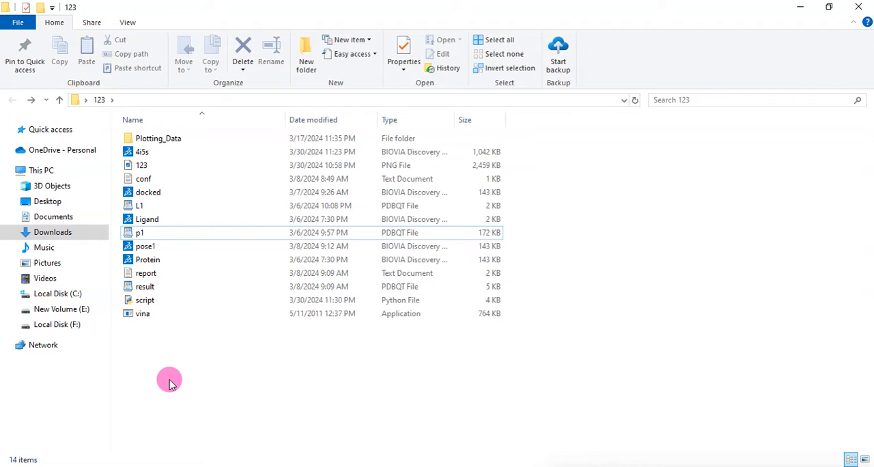
pyautogui.moveTo(185, 362)
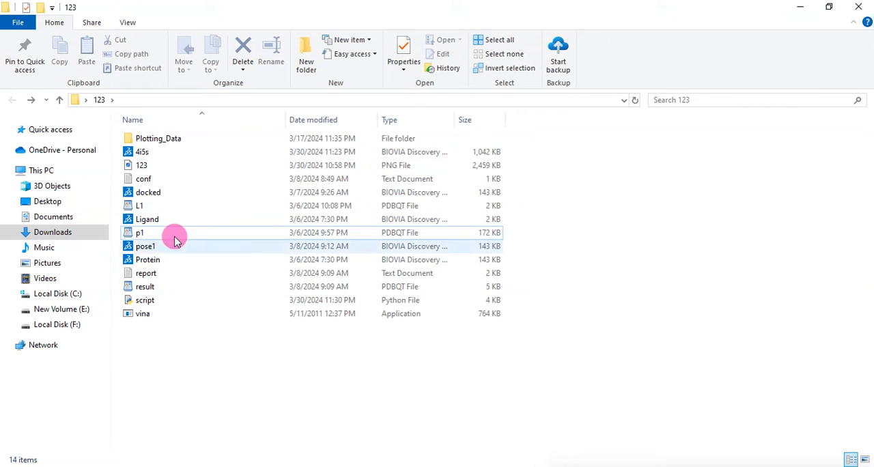
pyautogui.moveTo(148, 151)
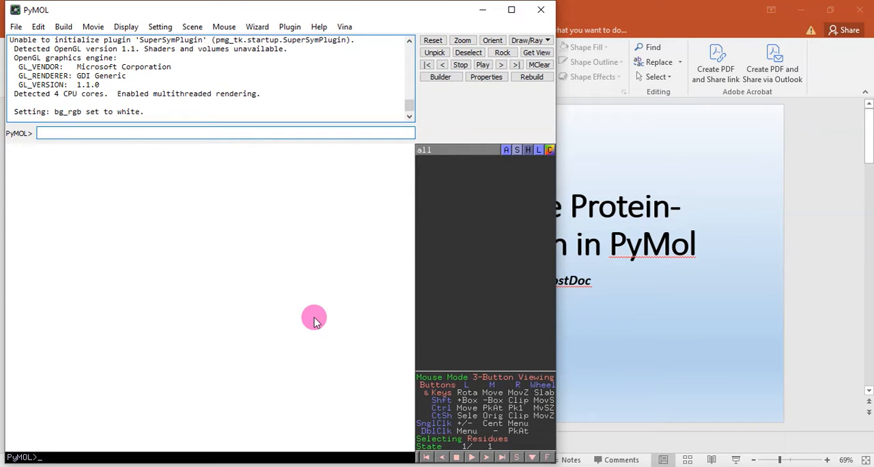
# - Bring up File > Get PDB in PyMOL and enter the structure ID 1h4g
pyautogui.doubleClick(43, 66)
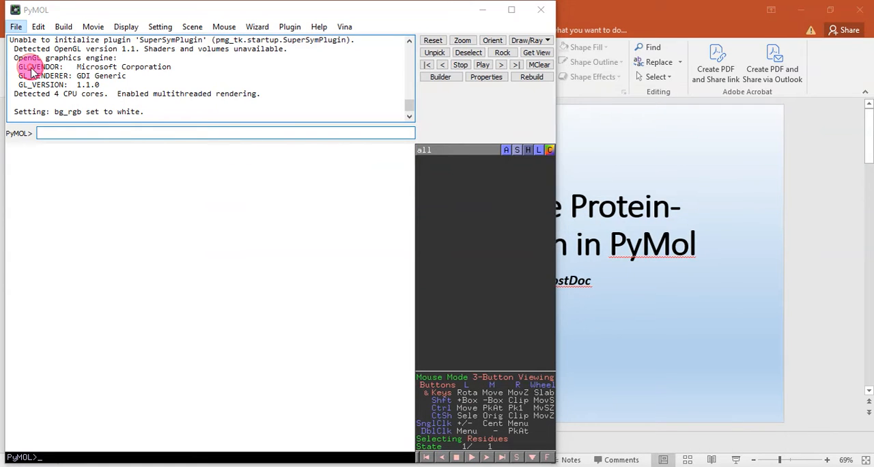
pyautogui.click(17, 26)
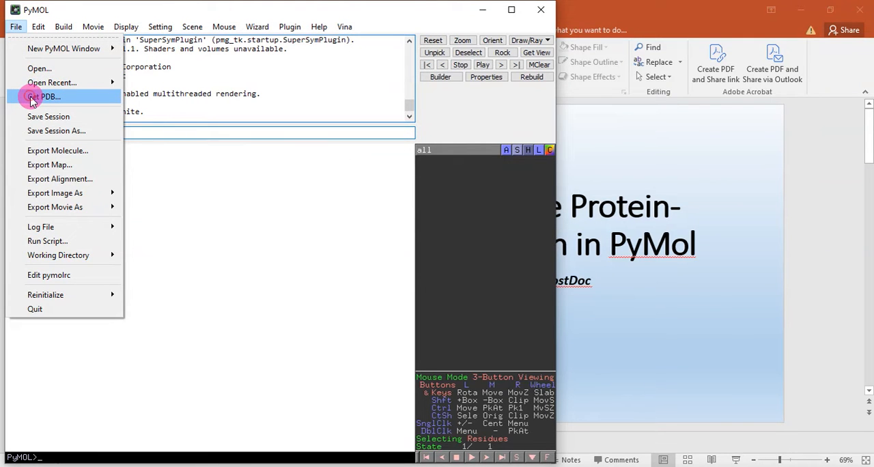
pyautogui.click(47, 96)
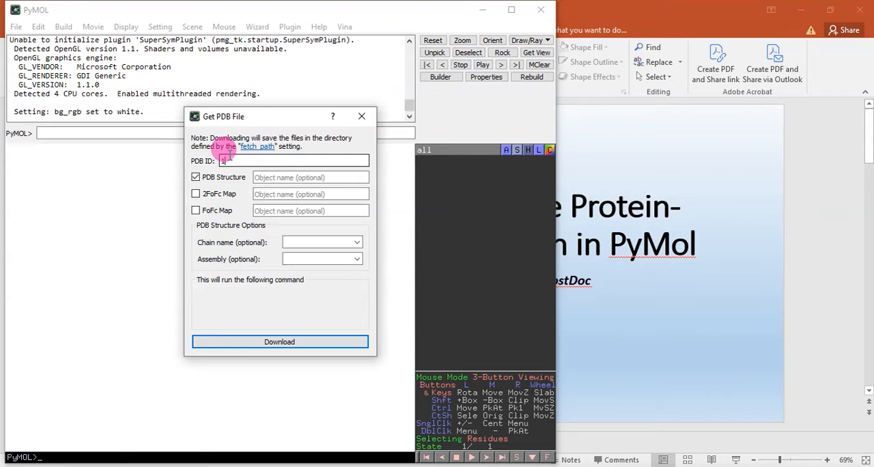
pyautogui.write('h4g')
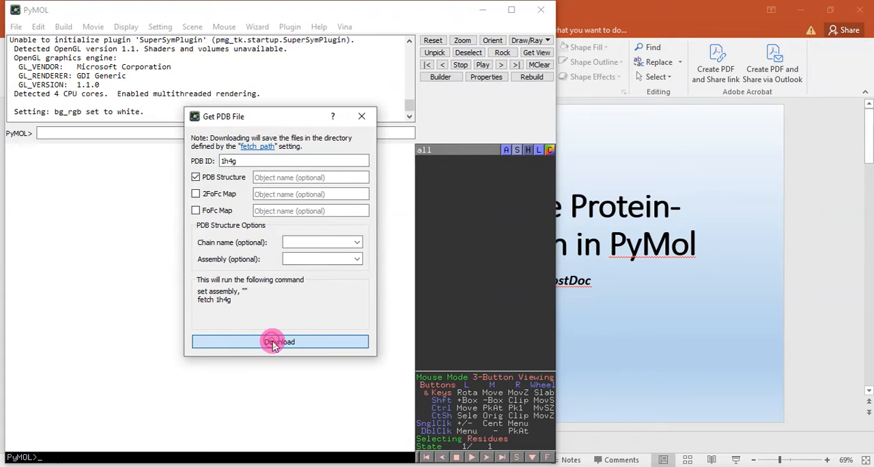
# - Download structure 1h4g and rotate it to examine its two domains and sulfates
pyautogui.click(279, 341)
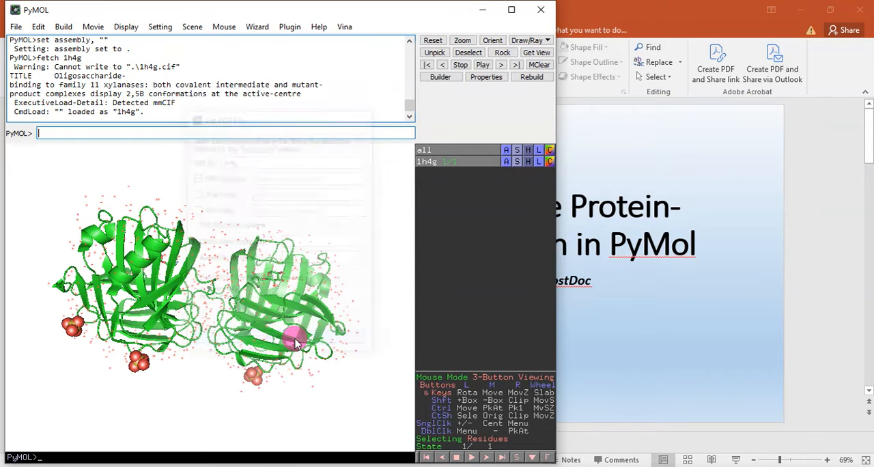
pyautogui.moveTo(297, 344); pyautogui.dragTo(249, 322)
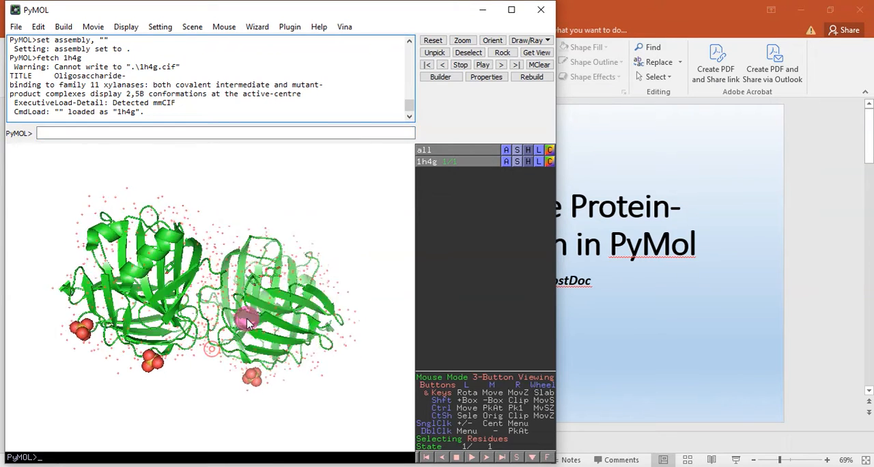
pyautogui.moveTo(246, 325); pyautogui.dragTo(150, 338)
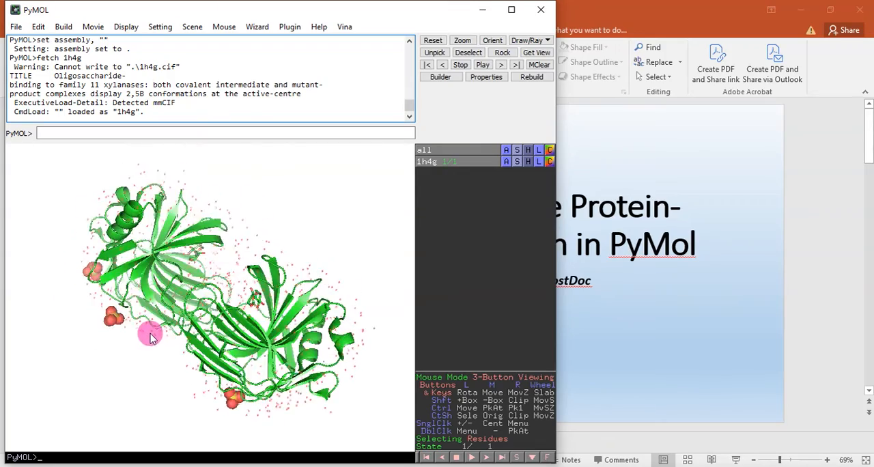
pyautogui.moveTo(150, 339); pyautogui.dragTo(297, 341)
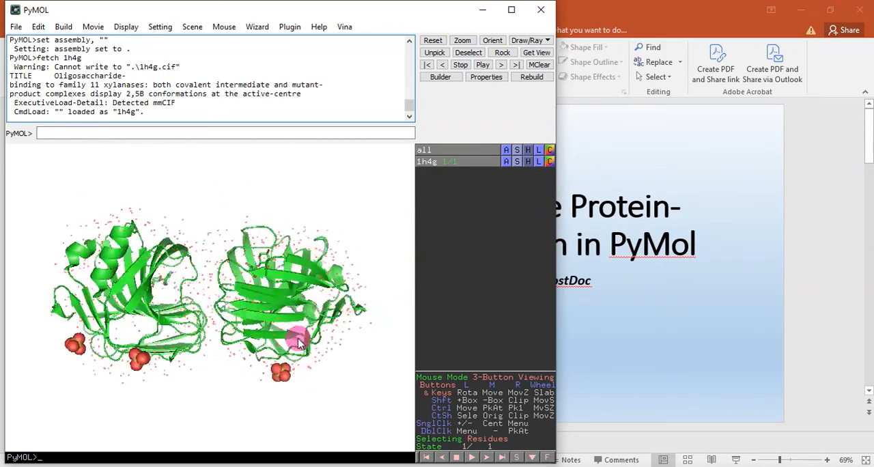
pyautogui.moveTo(298, 342); pyautogui.dragTo(107, 325)
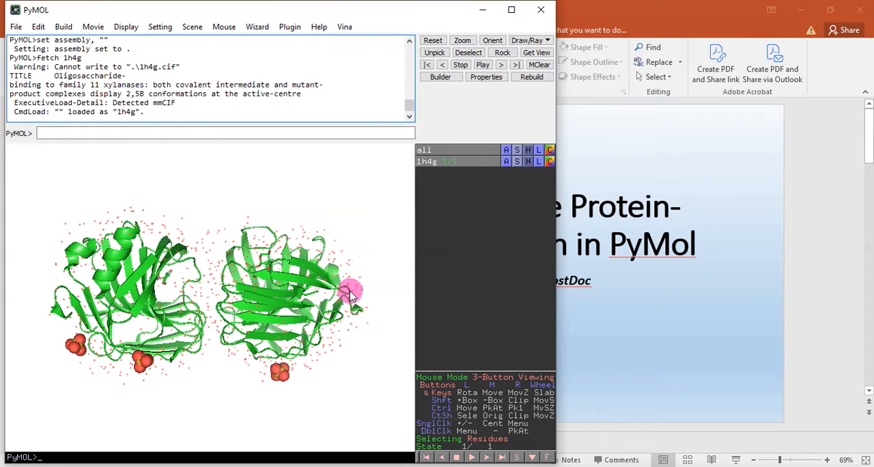
pyautogui.moveTo(341, 340)
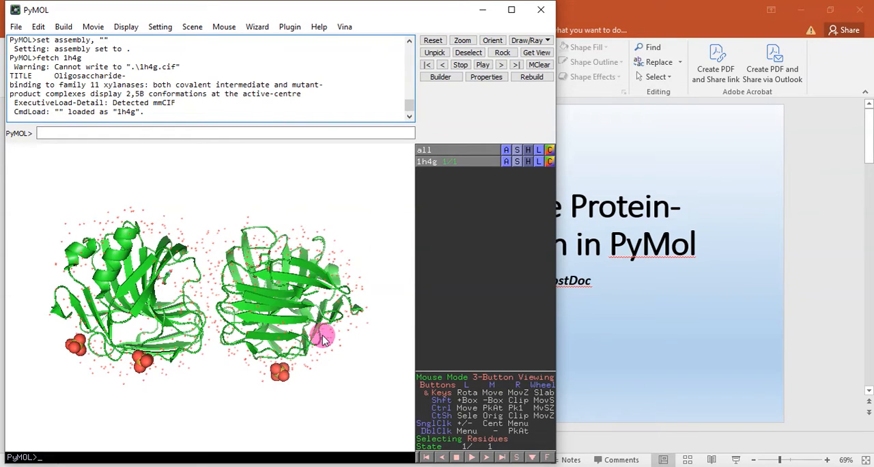
pyautogui.moveTo(270, 344)
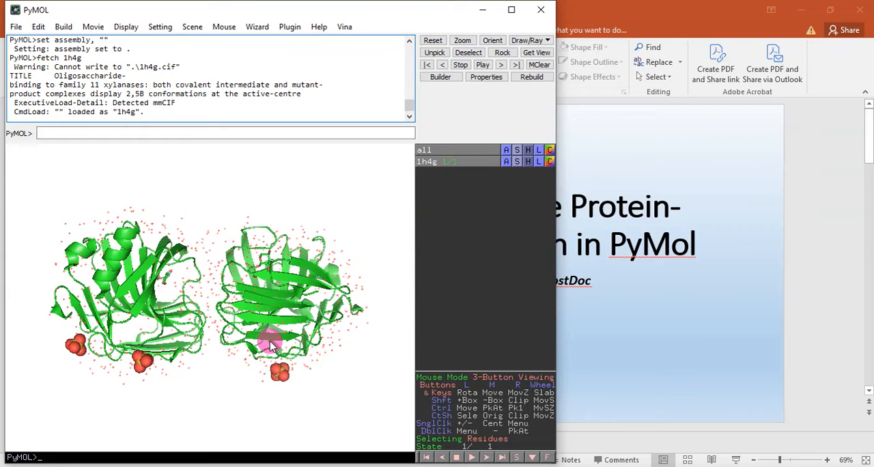
pyautogui.moveTo(191, 341)
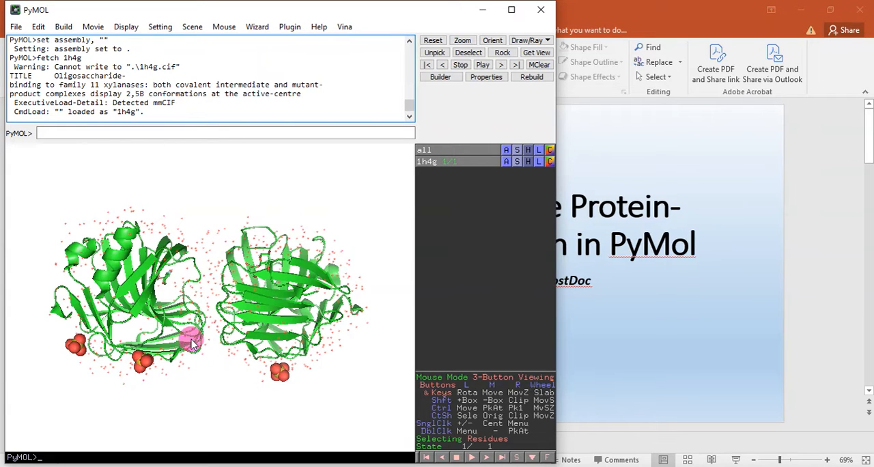
pyautogui.moveTo(371, 254)
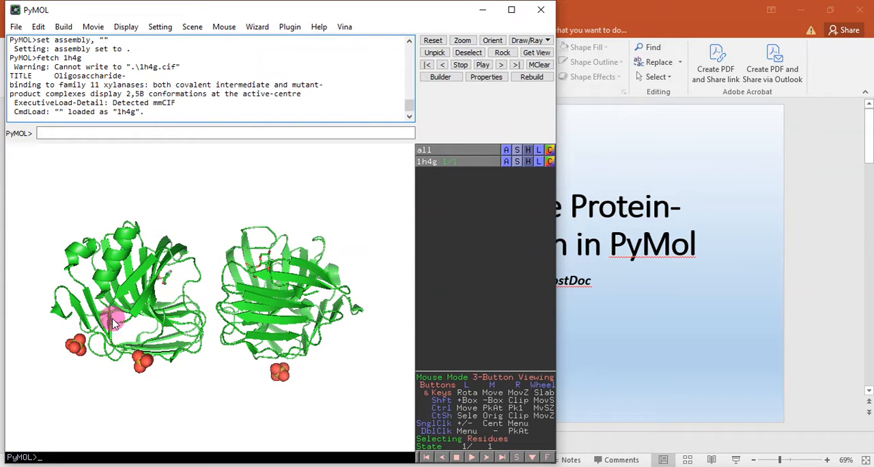
pyautogui.moveTo(115, 321); pyautogui.dragTo(210, 289)
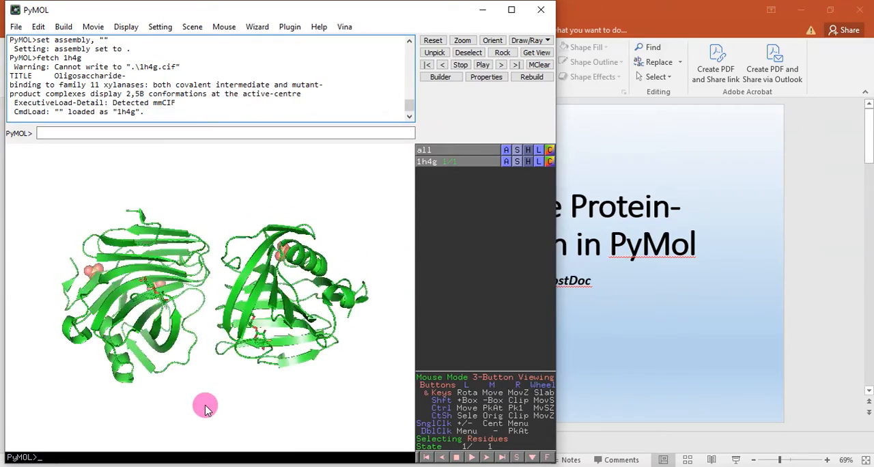
pyautogui.moveTo(205, 404); pyautogui.dragTo(256, 330)
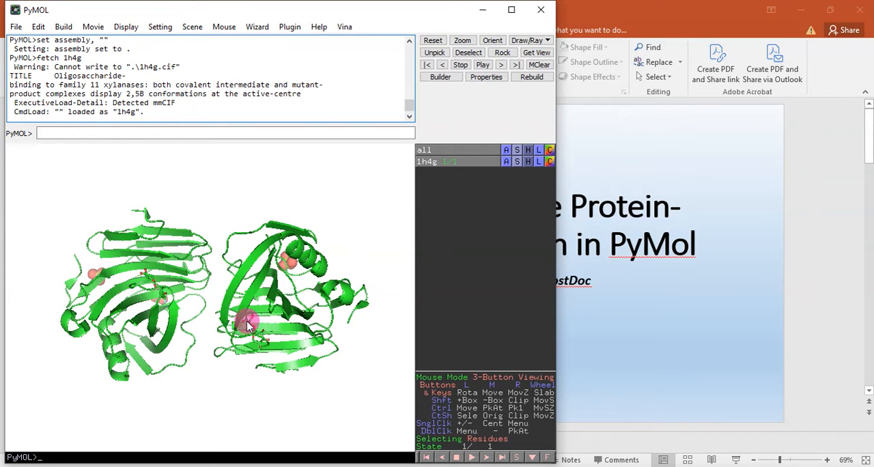
pyautogui.moveTo(246, 321); pyautogui.dragTo(194, 245)
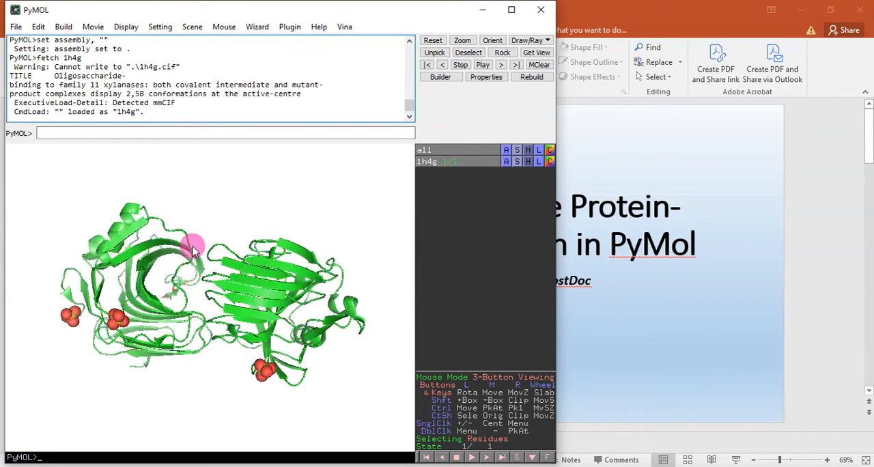
pyautogui.moveTo(194, 246); pyautogui.dragTo(69, 317)
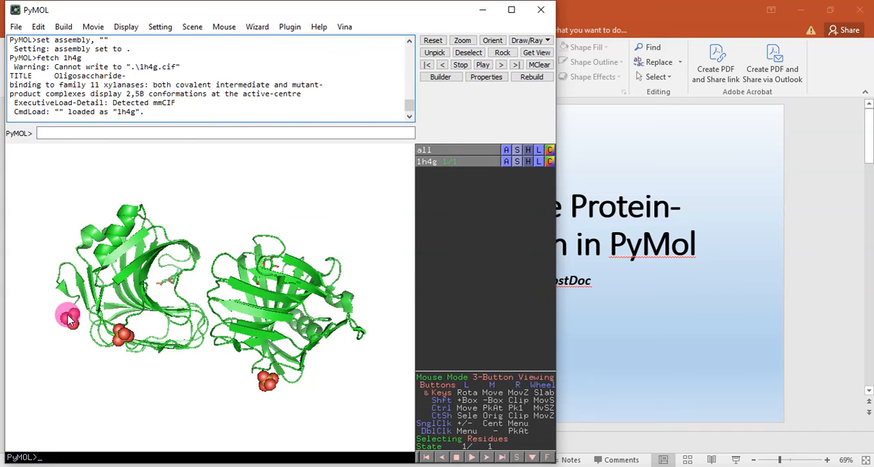
# - Select the bound sulfate groups on the right domain and remove them from view
pyautogui.click(272, 382)
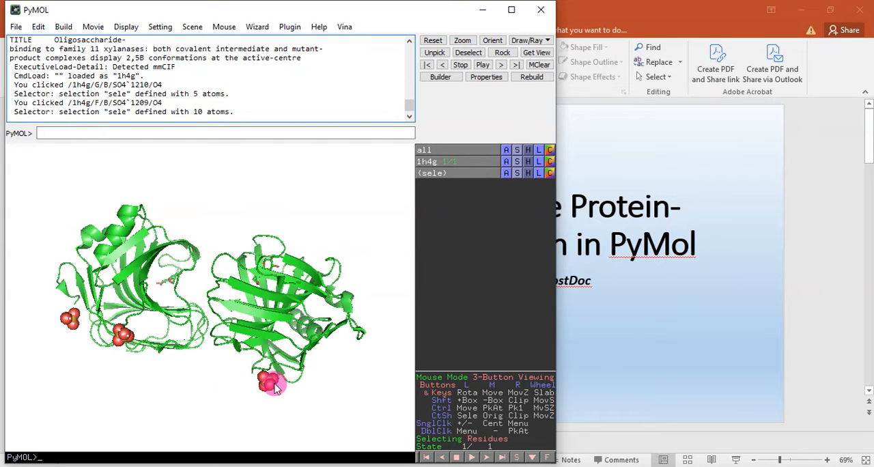
pyautogui.click(273, 382)
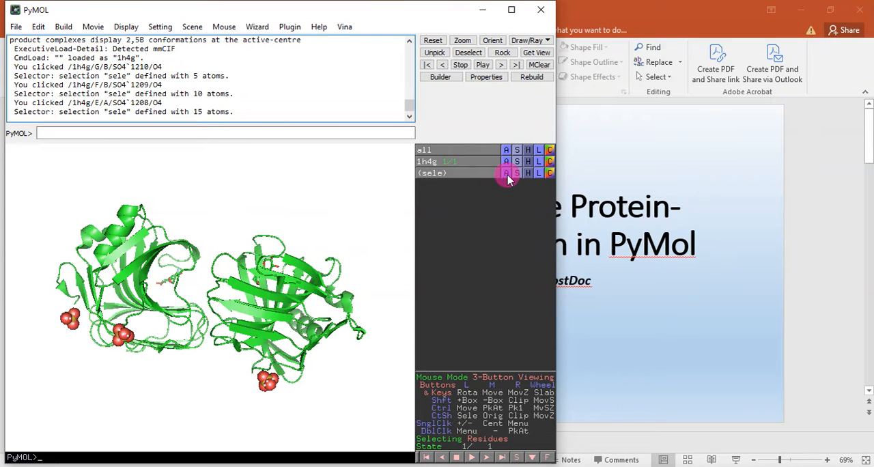
pyautogui.click(505, 174)
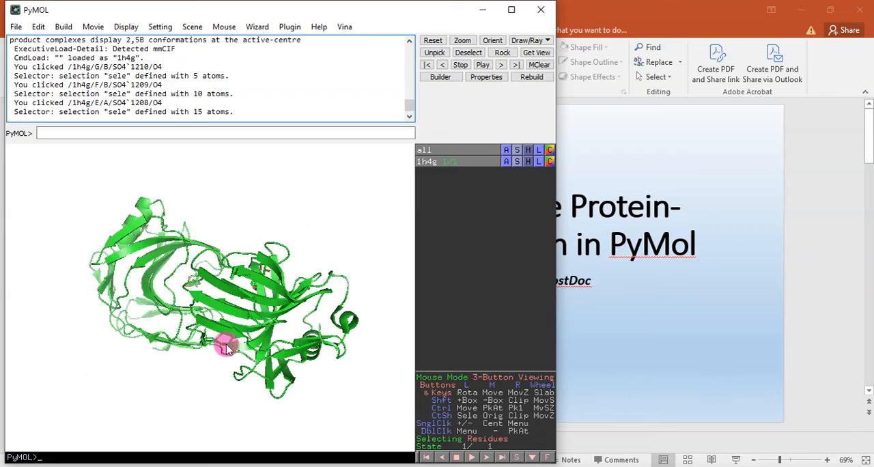
pyautogui.moveTo(225, 344); pyautogui.dragTo(180, 311)
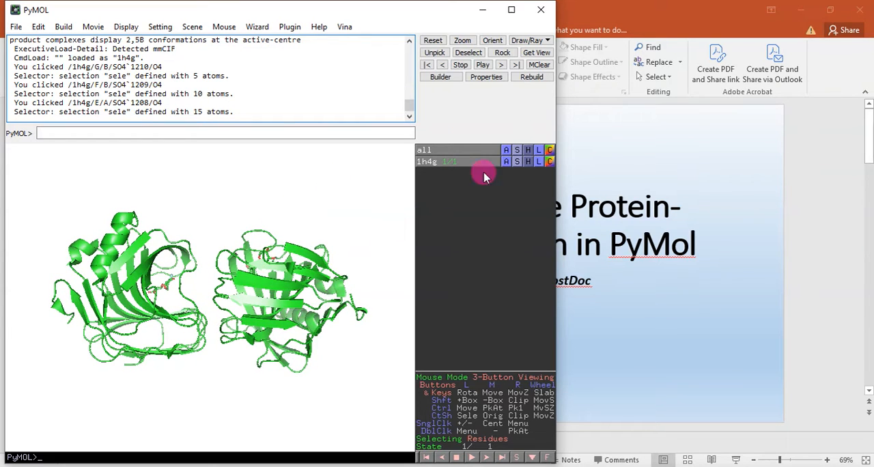
# - Colour 1h4g by chain from its C menu so the two chains stand apart
pyautogui.click(549, 161)
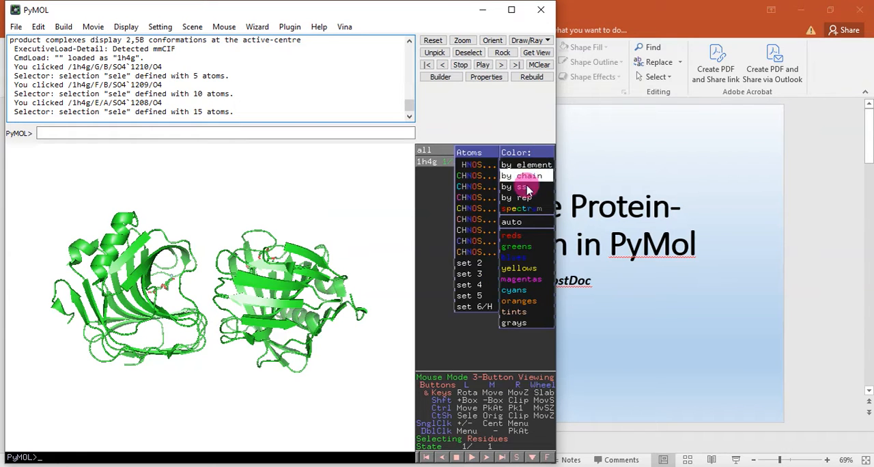
pyautogui.click(527, 175)
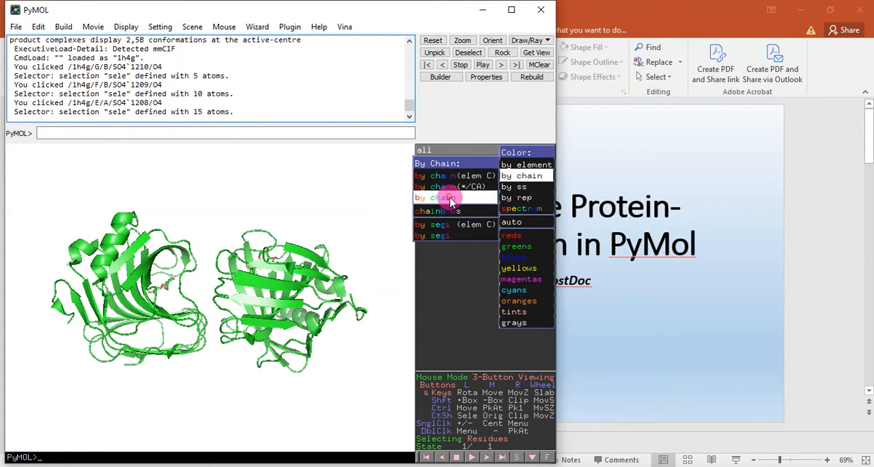
pyautogui.click(523, 175)
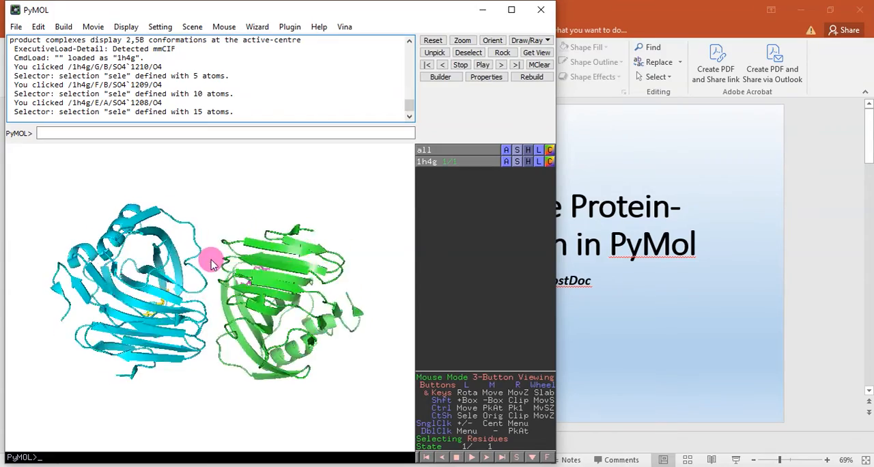
pyautogui.moveTo(212, 263); pyautogui.dragTo(205, 284)
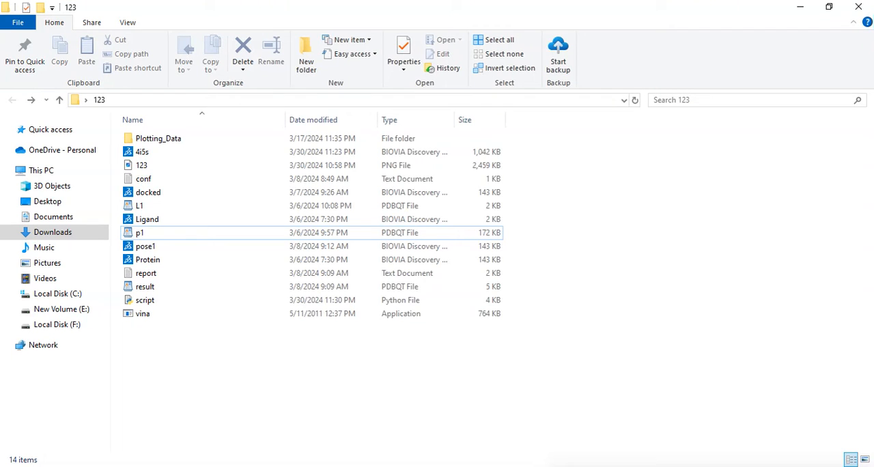
pyautogui.moveTo(144, 314)
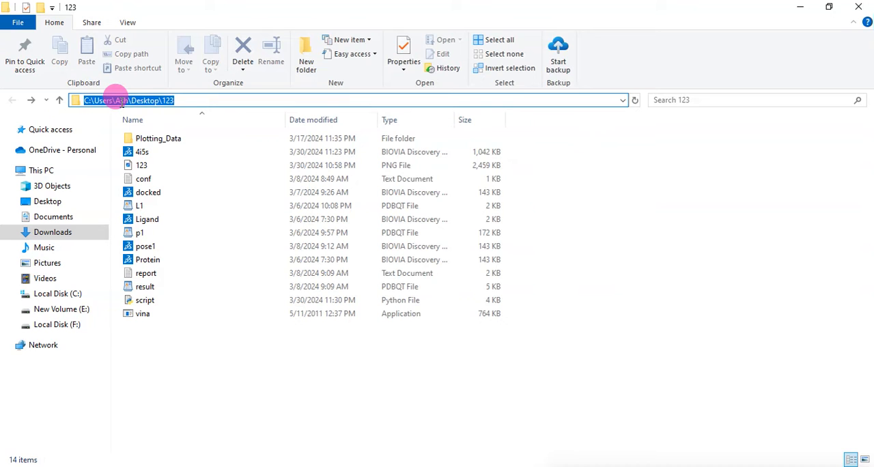
# - Copy the full path of the 123 folder from the Explorer address bar
pyautogui.rightClick(121, 102)
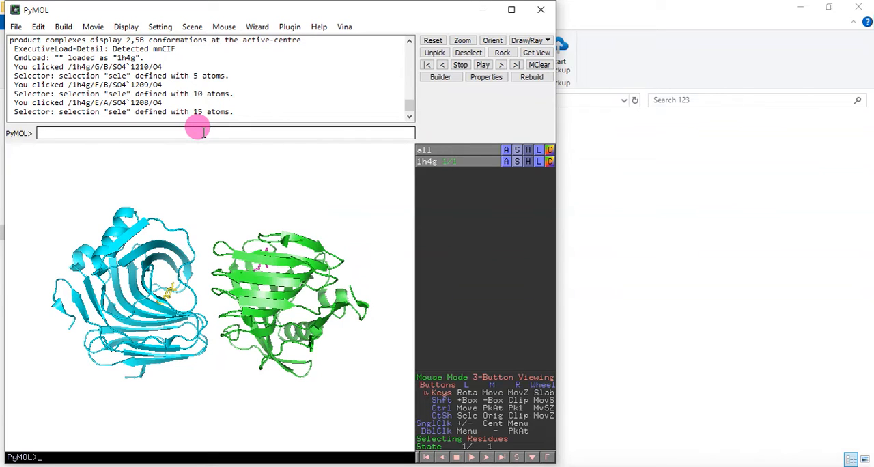
# - Change PyMOL's working directory to the Desktop 123 folder with cd and the pasted path
pyautogui.write('c')
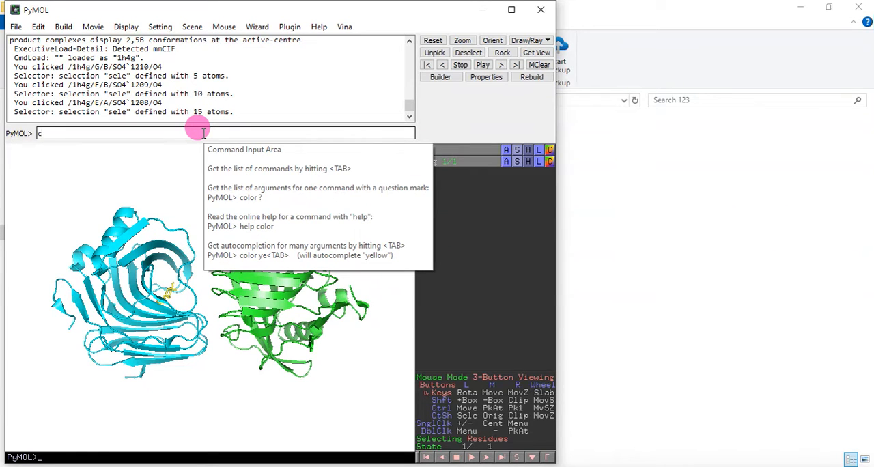
pyautogui.write('d')
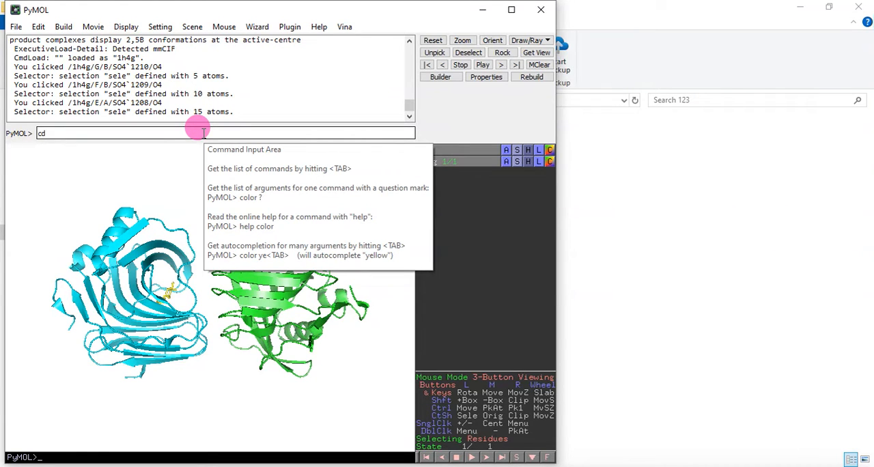
pyautogui.rightClick(198, 134)
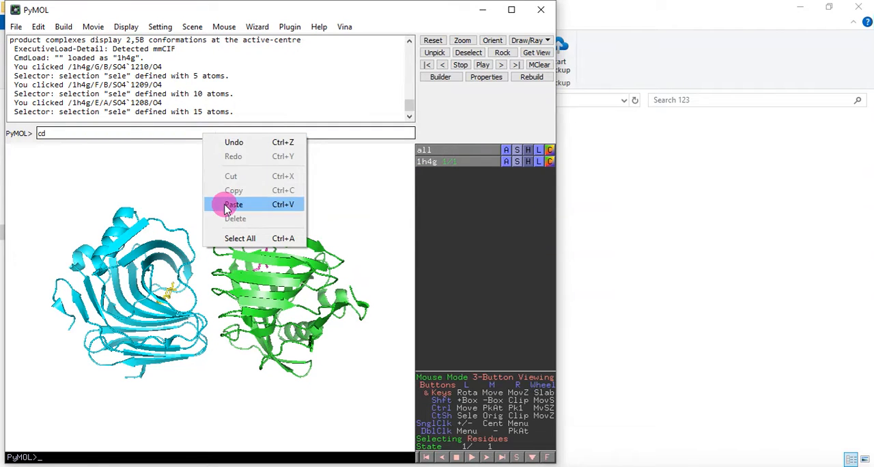
pyautogui.click(233, 205)
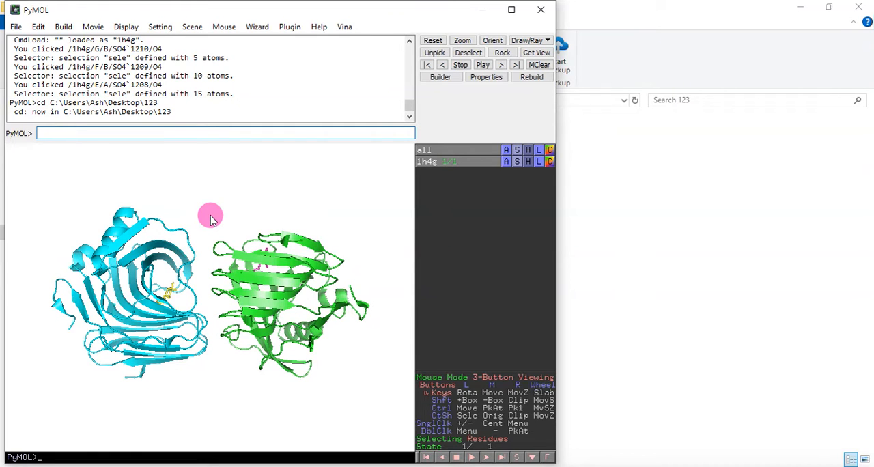
# - Run script.py to load the InterfaceResidues function
pyautogui.write('run')
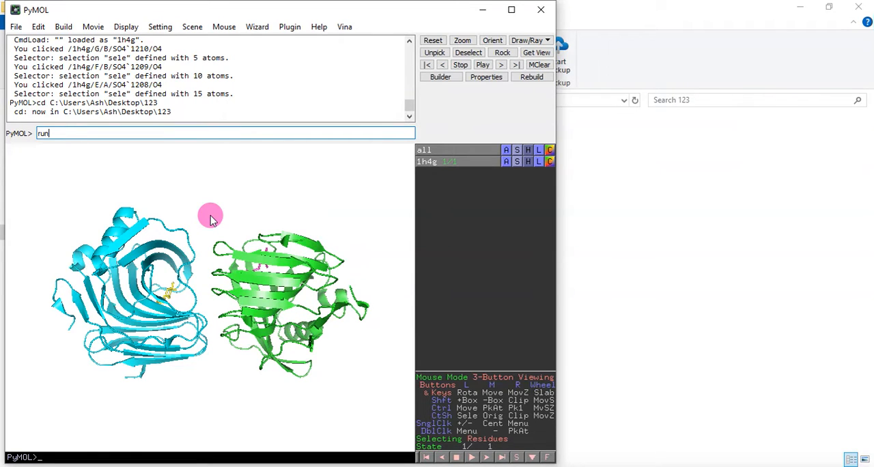
pyautogui.write('sd')
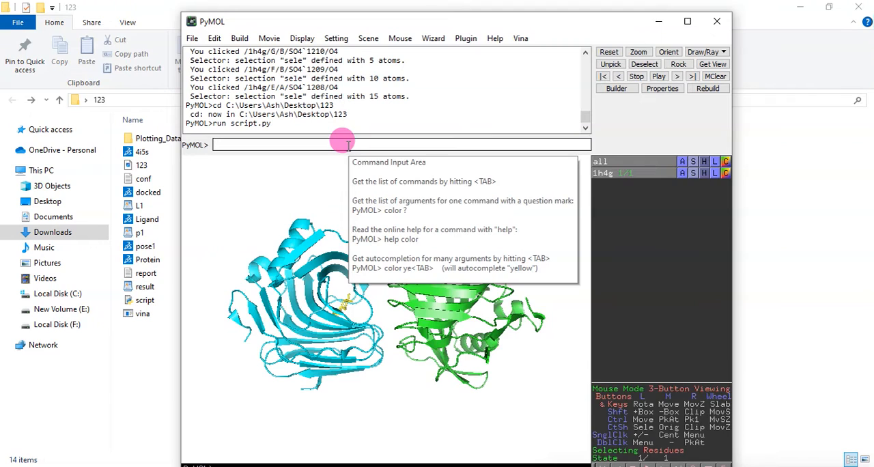
# - Compute the 1h4g interface residues with InterfaceResidues, fixing two syntax-error attempts
pyautogui.write('InterfaceRes')
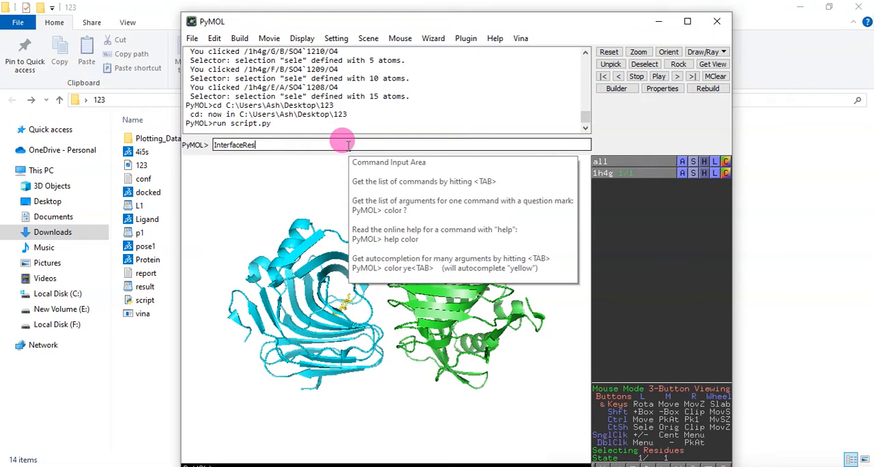
pyautogui.write('idue')
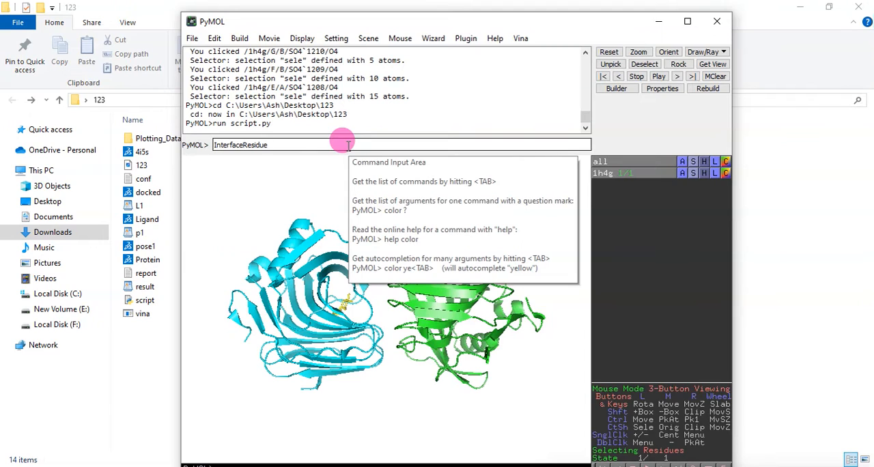
pyautogui.write(', 1')
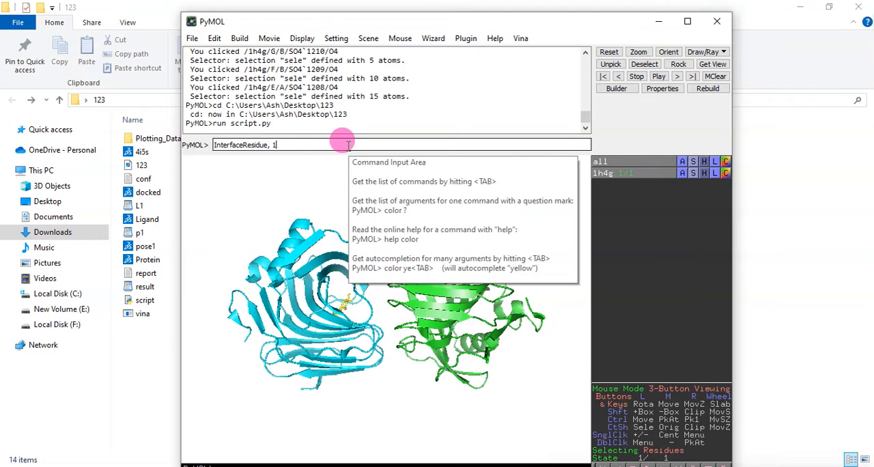
pyautogui.write('h')
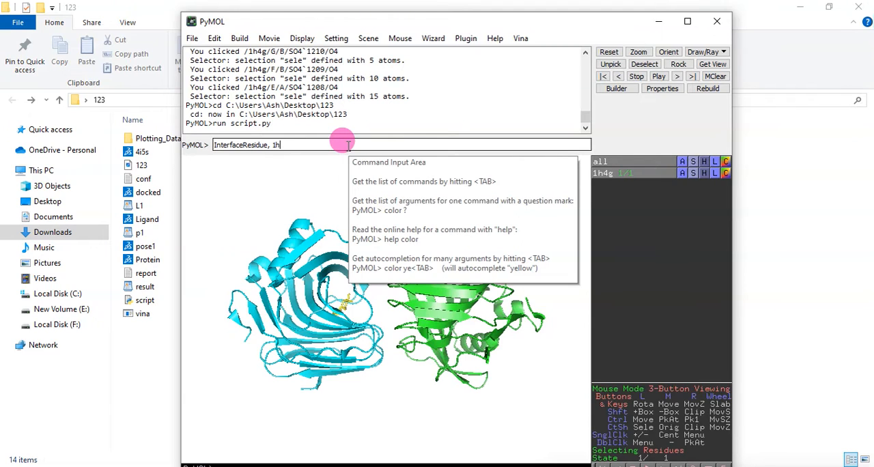
pyautogui.write('4g')
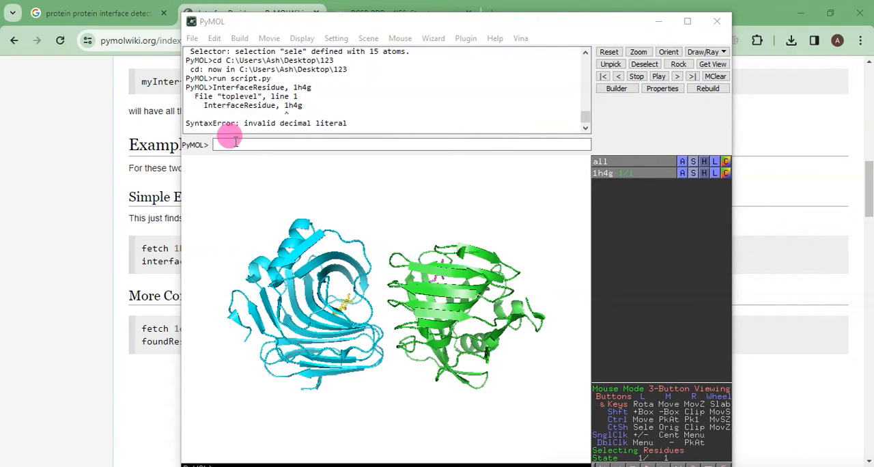
pyautogui.write('InterfaceResidue, 1h4g')
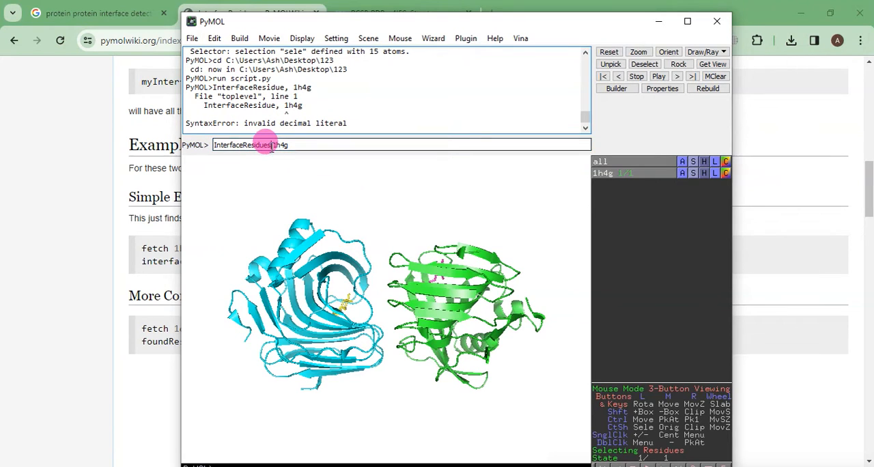
pyautogui.moveTo(266, 208)
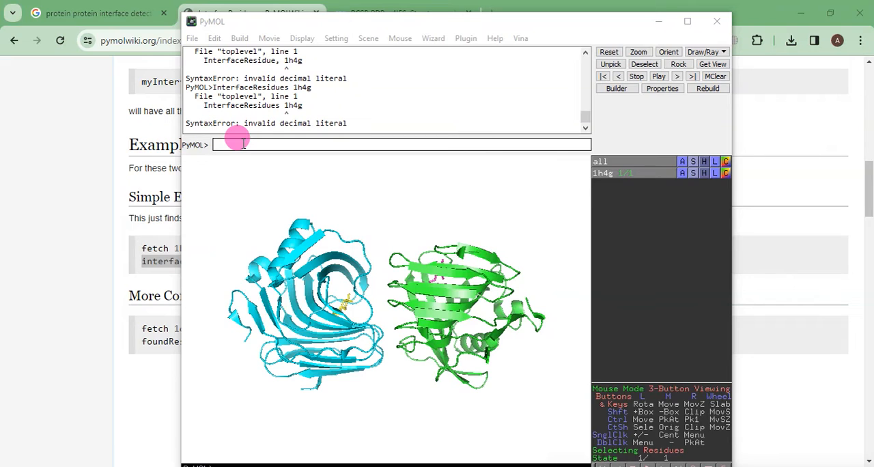
pyautogui.write('InterfaceResidues 1h4g')
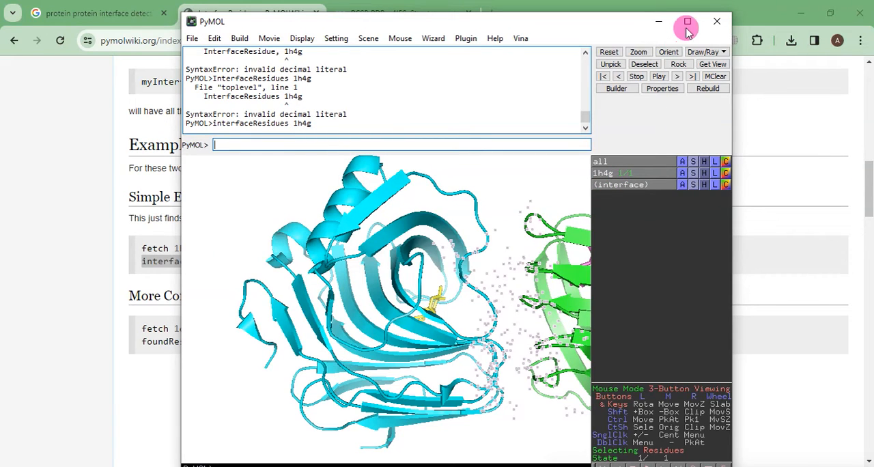
# - Maximize PyMOL and show the (interface) selection as sticks
pyautogui.click(687, 22)
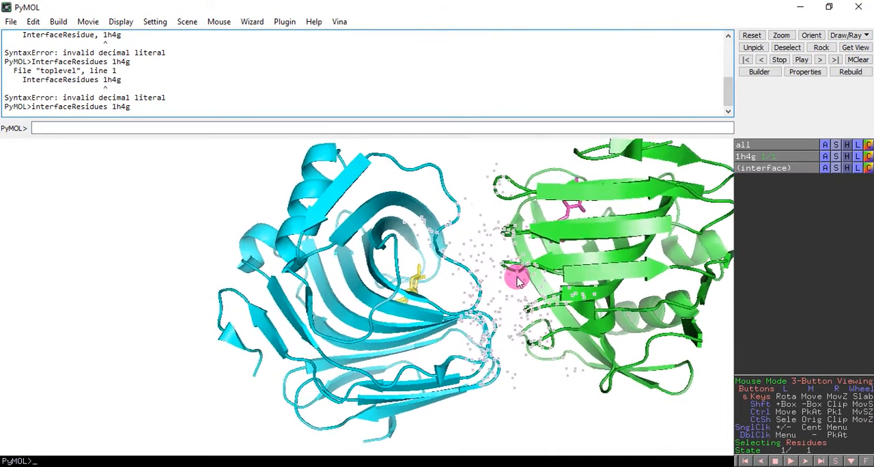
pyautogui.moveTo(516, 280); pyautogui.dragTo(571, 287)
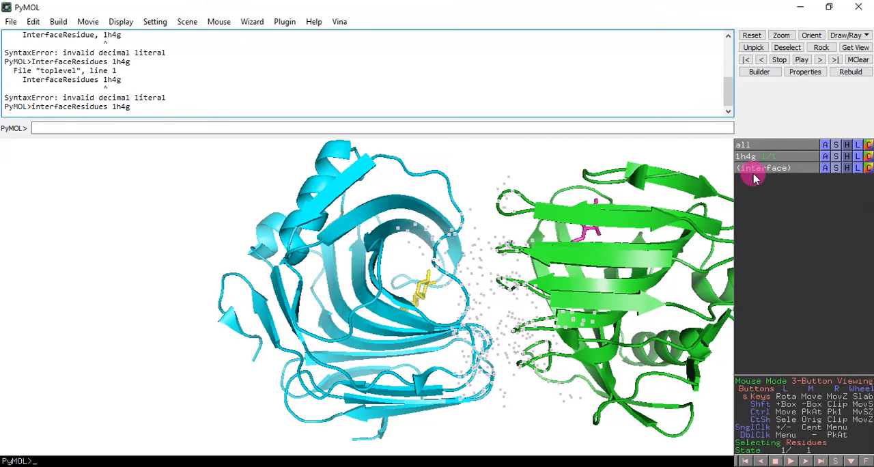
pyautogui.moveTo(817, 192)
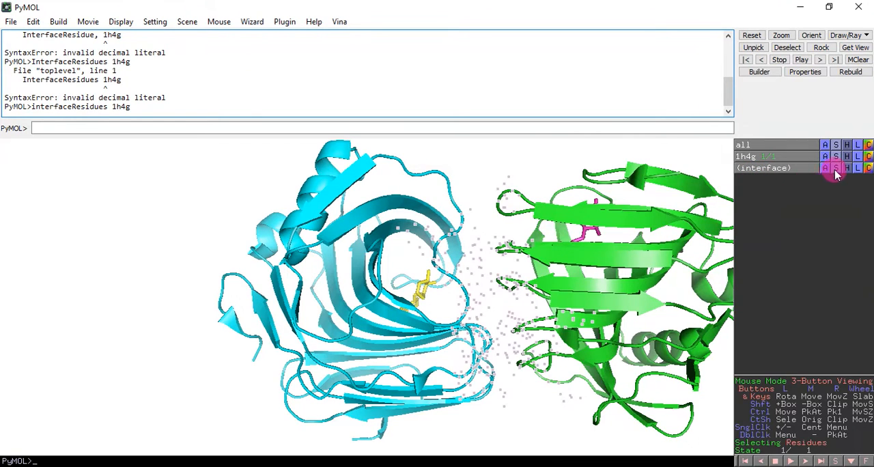
pyautogui.click(836, 168)
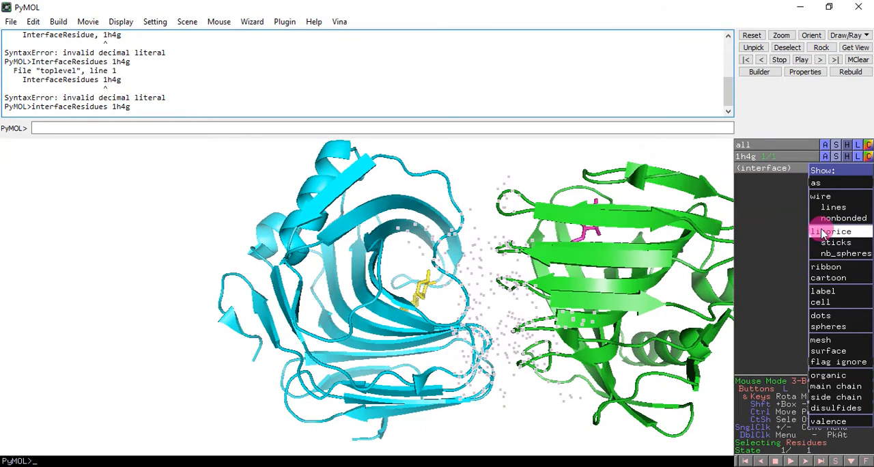
pyautogui.click(831, 231)
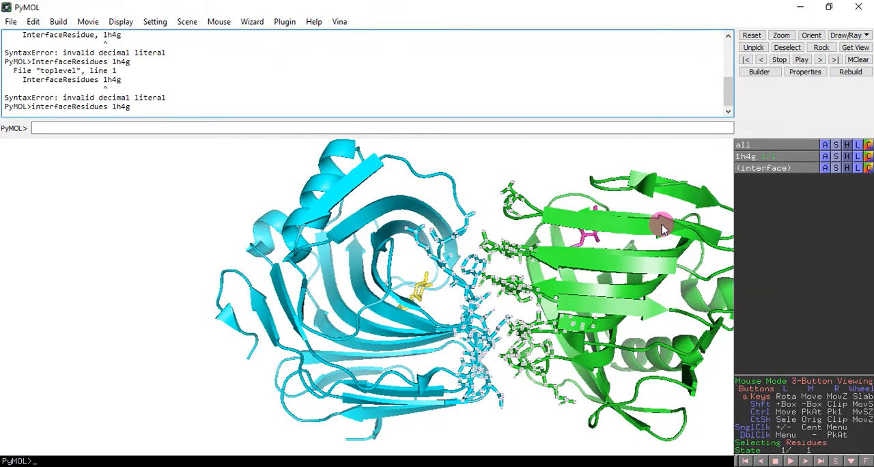
# - Show the interface residues as spheres and rotate to inspect the contact region
pyautogui.click(825, 168)
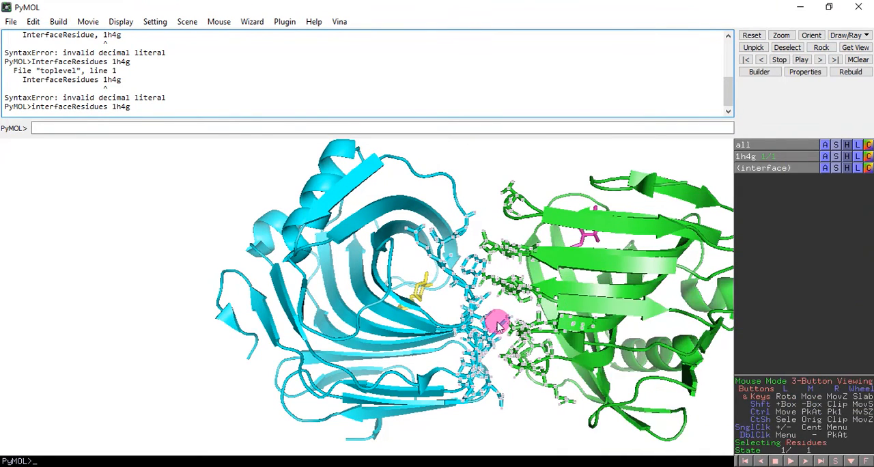
pyautogui.moveTo(642, 262)
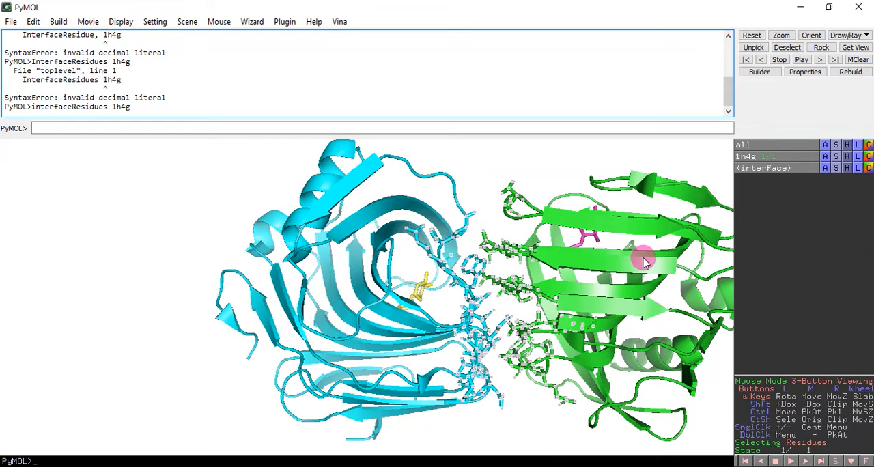
pyautogui.click(824, 168)
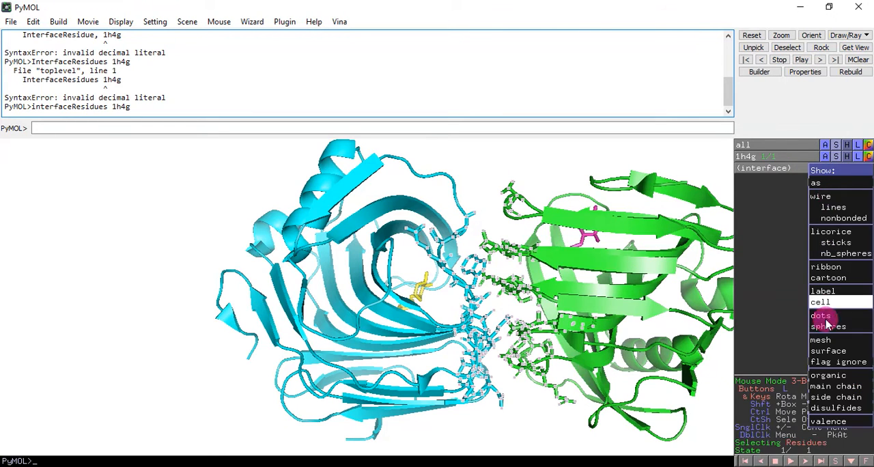
pyautogui.click(827, 325)
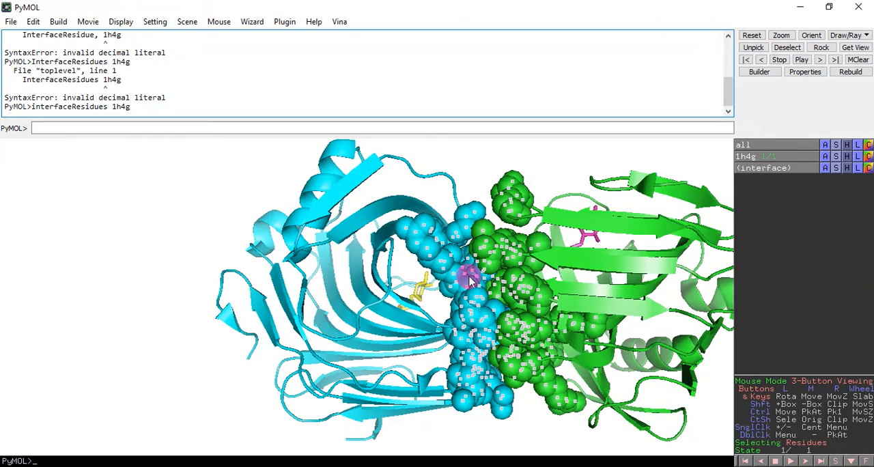
pyautogui.moveTo(471, 273); pyautogui.dragTo(499, 303)
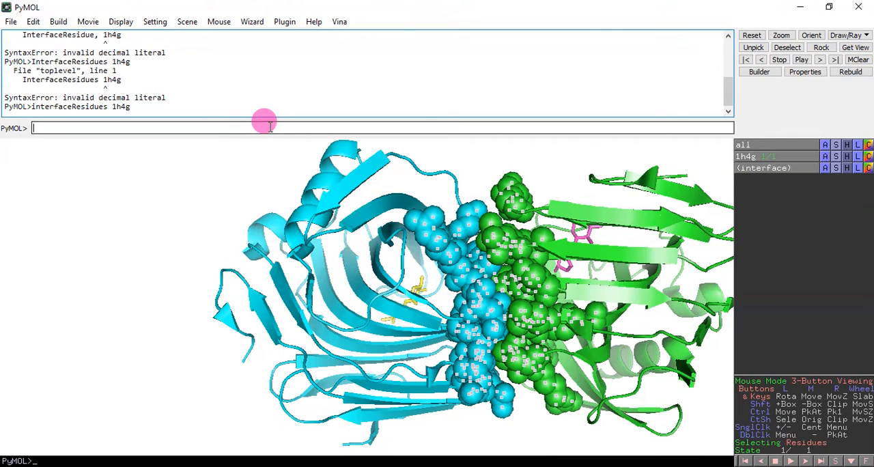
# - Set sphere_scale to 0.2, then 0.4, then 0.6 so the interface spheres shrink
pyautogui.write('set s')
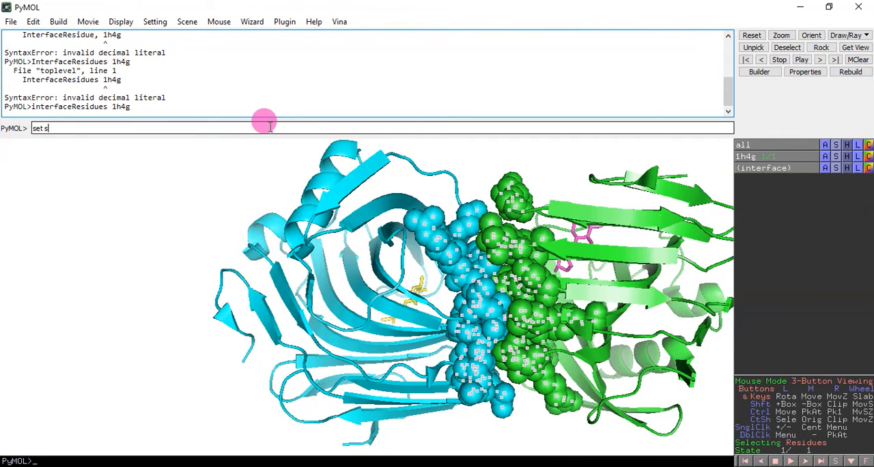
pyautogui.write('phere-s')
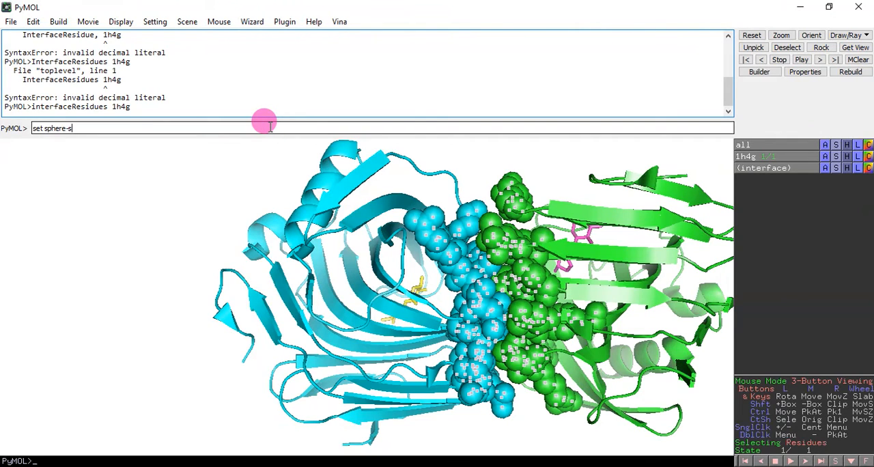
pyautogui.write('cale')
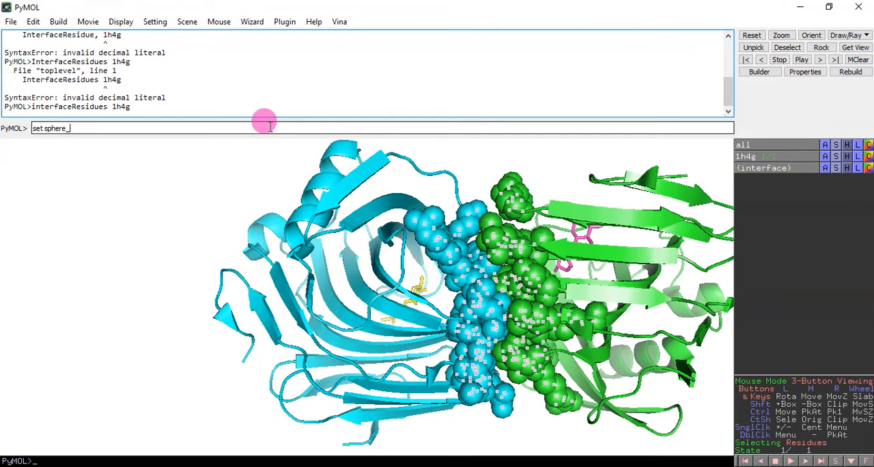
pyautogui.write('scale')
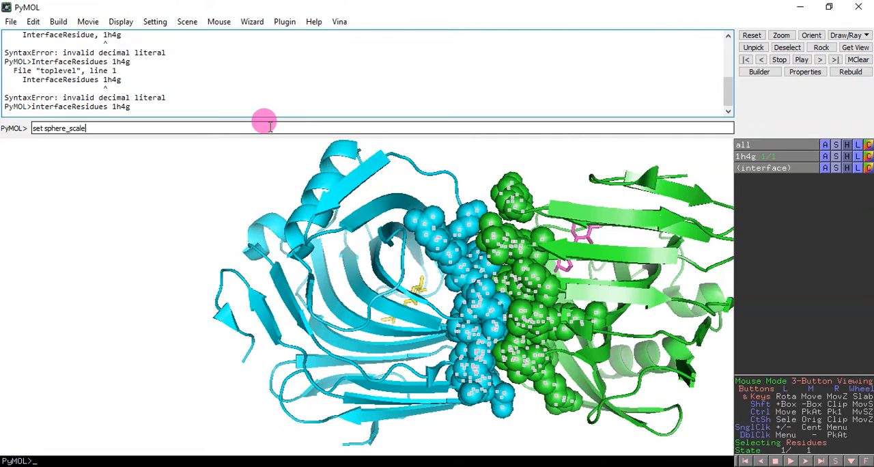
pyautogui.write(', 0')
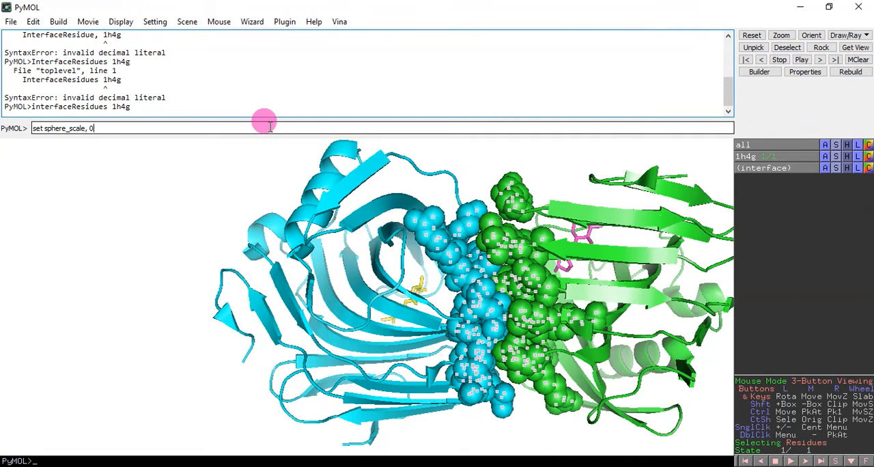
pyautogui.write('.')
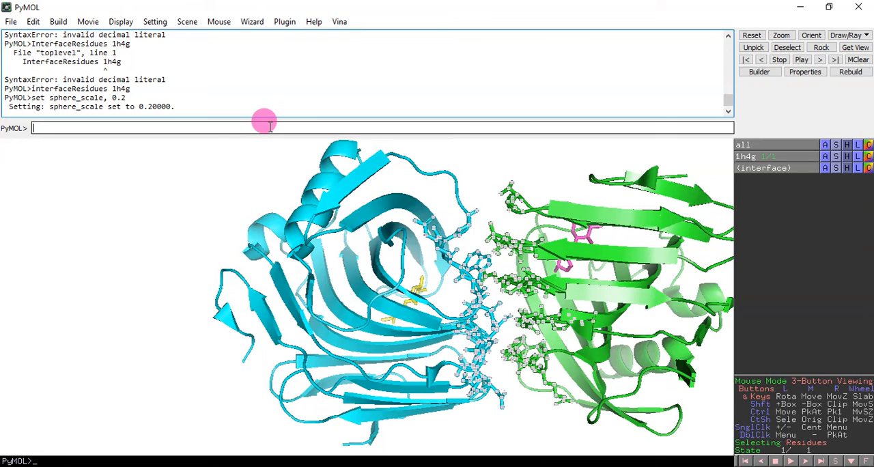
pyautogui.moveTo(153, 131)
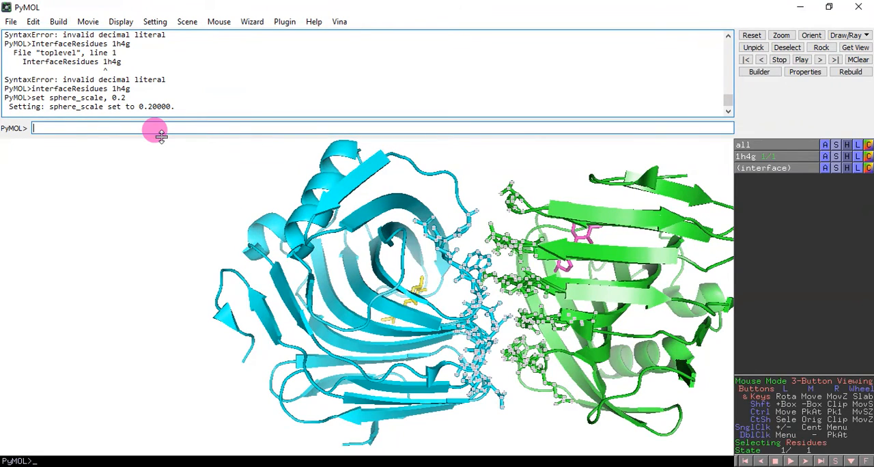
pyautogui.write('set sphere_scale, 0.')
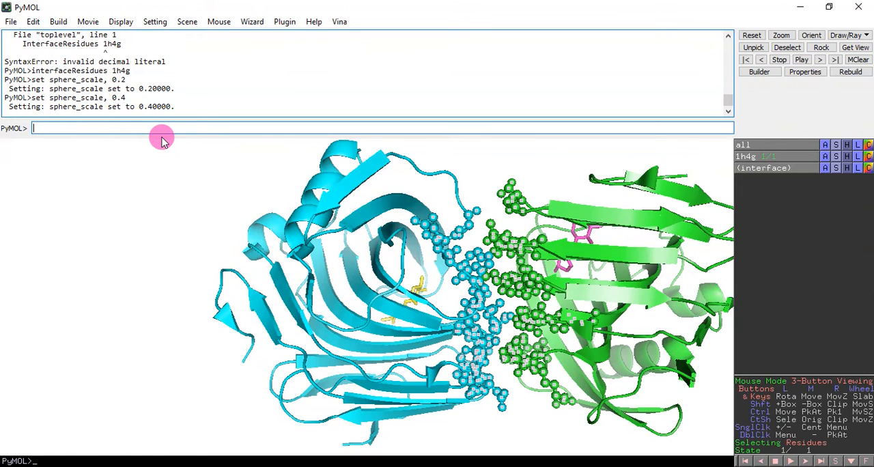
pyautogui.write('set sphere_scale, 0.')
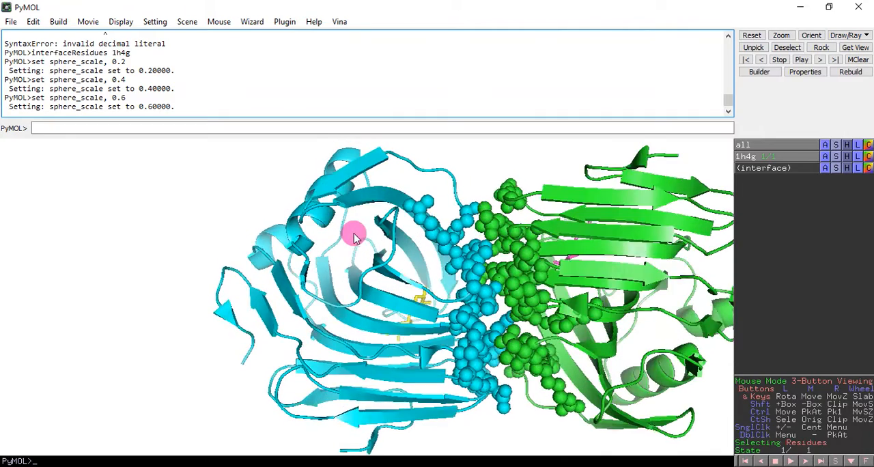
pyautogui.moveTo(353, 232); pyautogui.dragTo(464, 304)
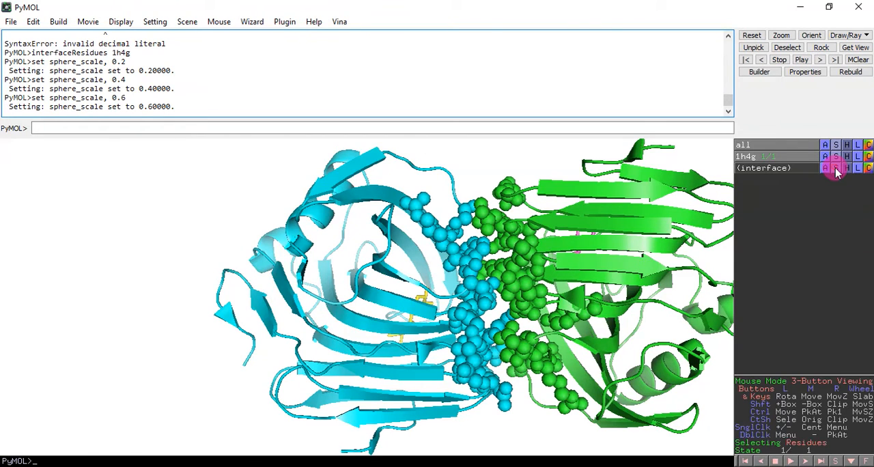
# - Show the (interface) selection as a molecular surface and rotate to view it
pyautogui.click(835, 168)
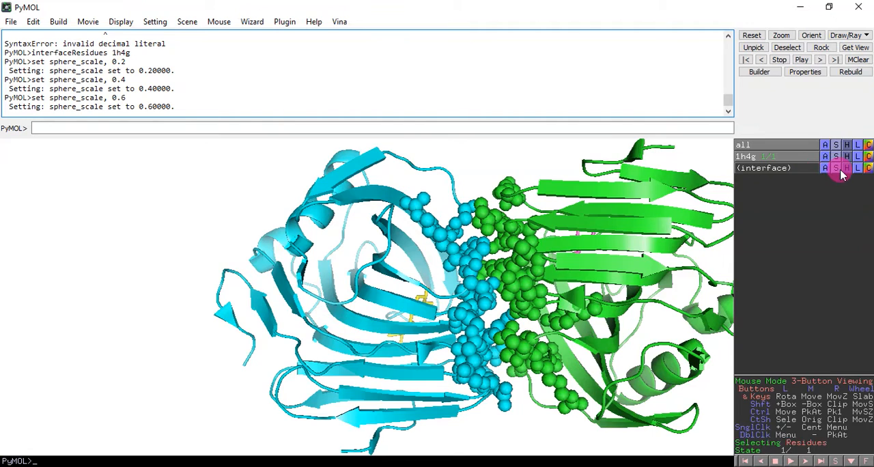
pyautogui.click(836, 168)
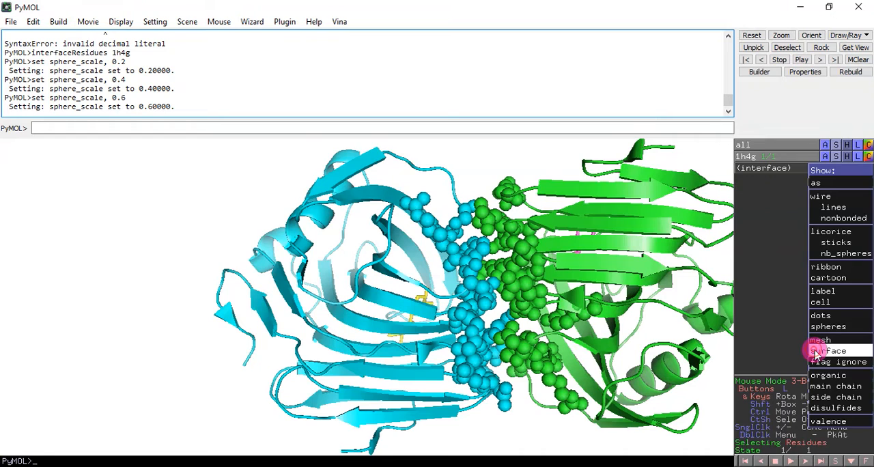
pyautogui.click(831, 349)
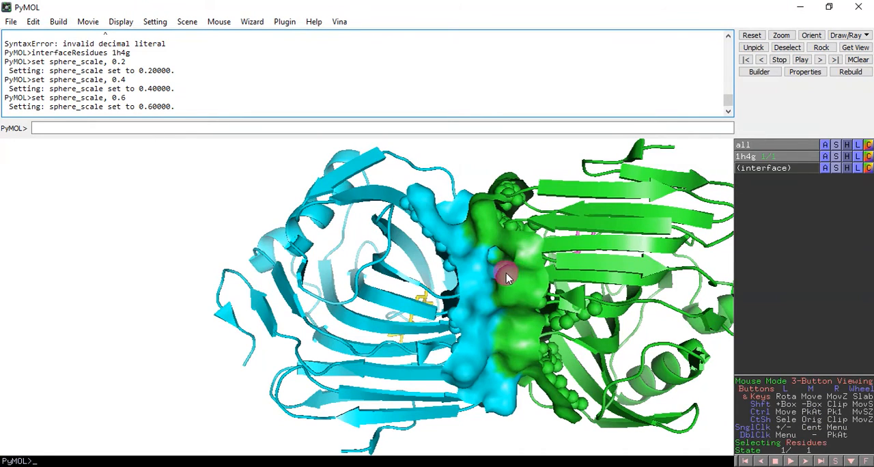
pyautogui.moveTo(508, 276); pyautogui.dragTo(526, 270)
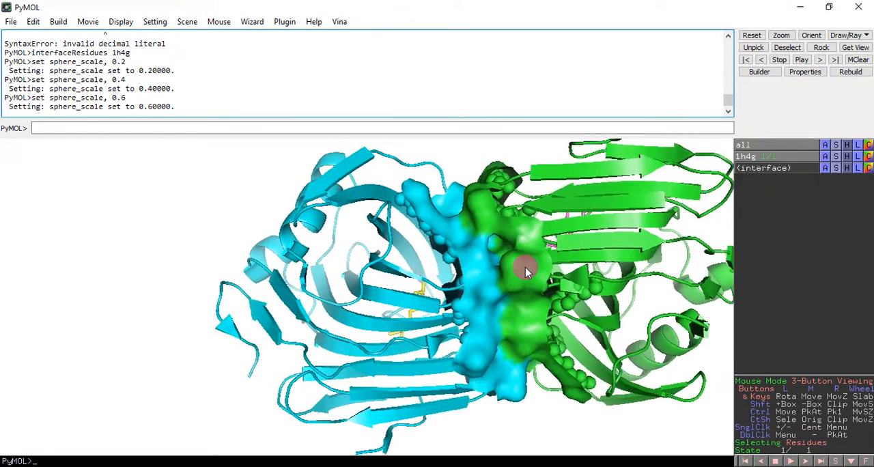
pyautogui.moveTo(526, 273); pyautogui.dragTo(529, 284)
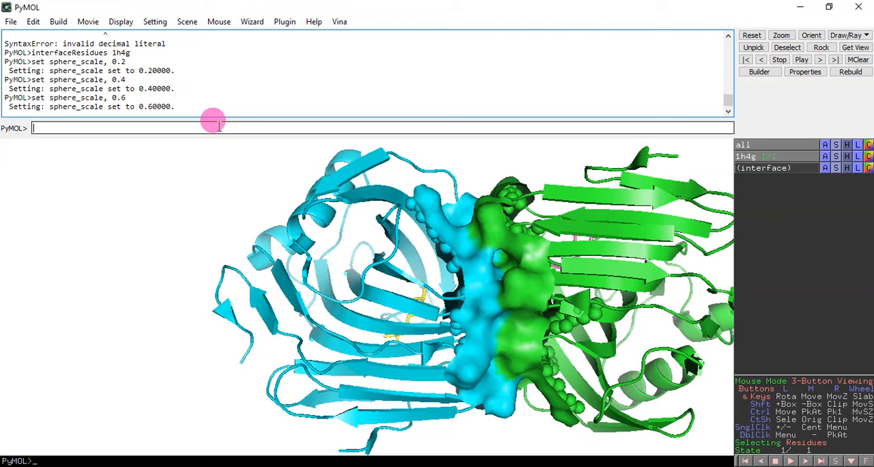
# - Set transparency to 0.6 so the surface reveals the spheres beneath, rotating to check
pyautogui.write('set')
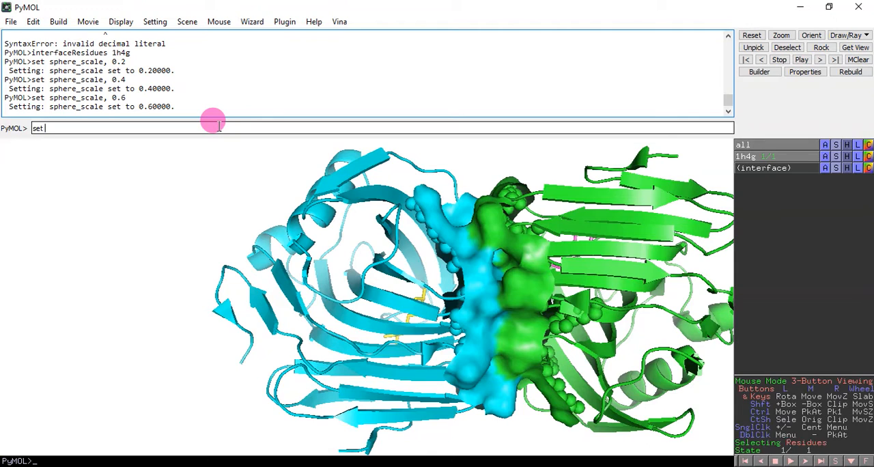
pyautogui.write('transparenc')
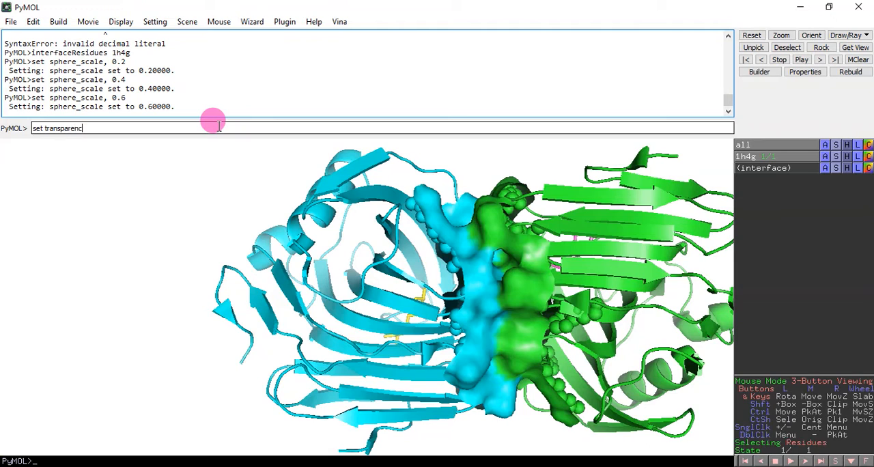
pyautogui.write('y,')
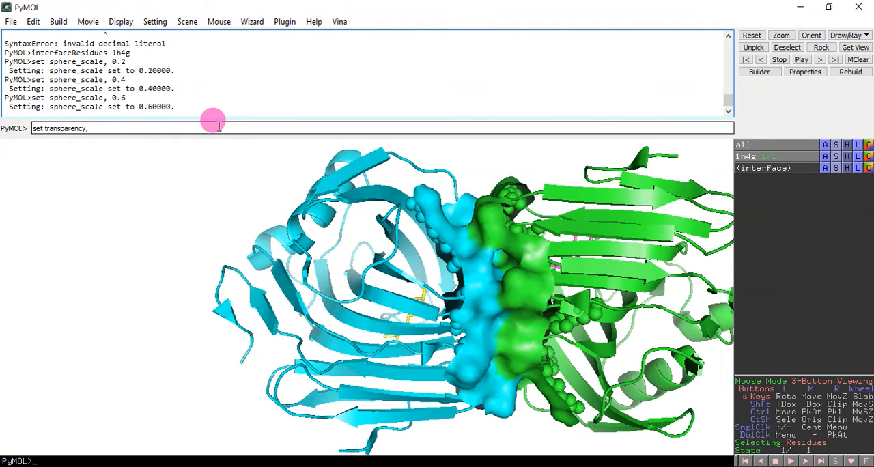
pyautogui.write('0.')
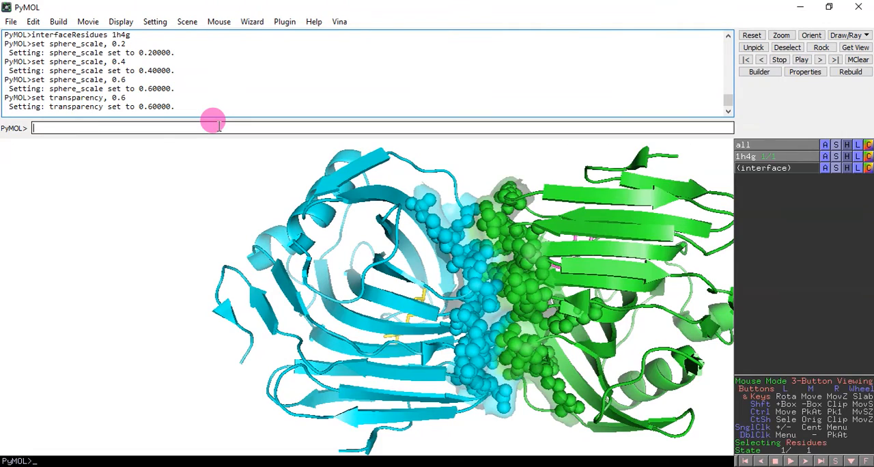
pyautogui.moveTo(211, 120); pyautogui.dragTo(489, 273)
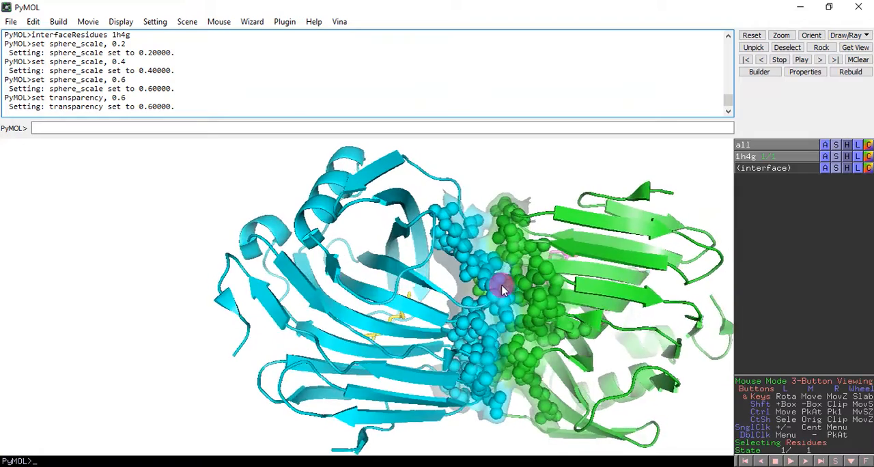
pyautogui.moveTo(503, 289); pyautogui.dragTo(495, 280)
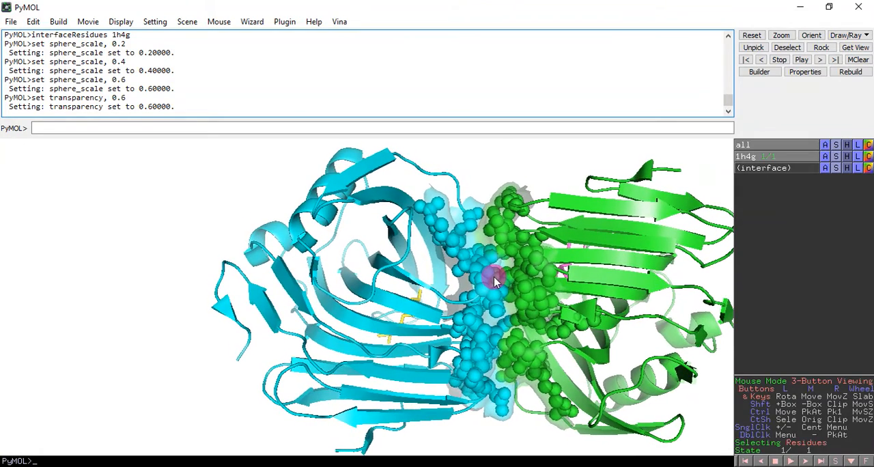
pyautogui.moveTo(203, 196)
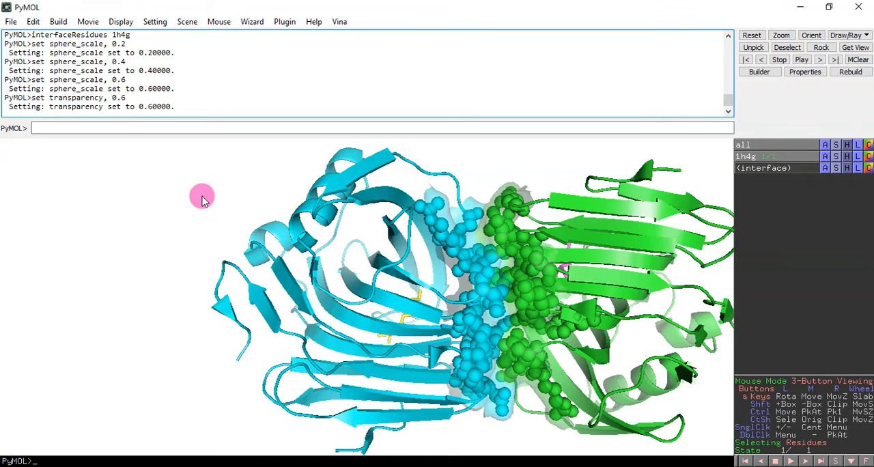
pyautogui.moveTo(459, 169)
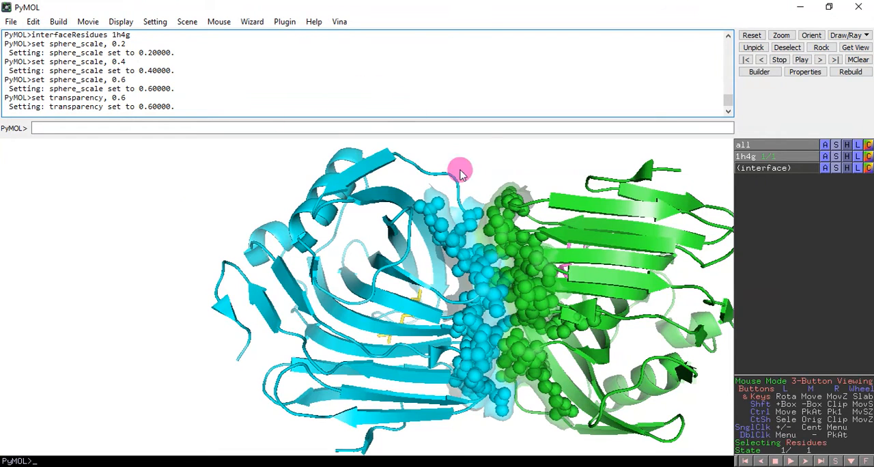
pyautogui.moveTo(459, 169); pyautogui.dragTo(553, 294)
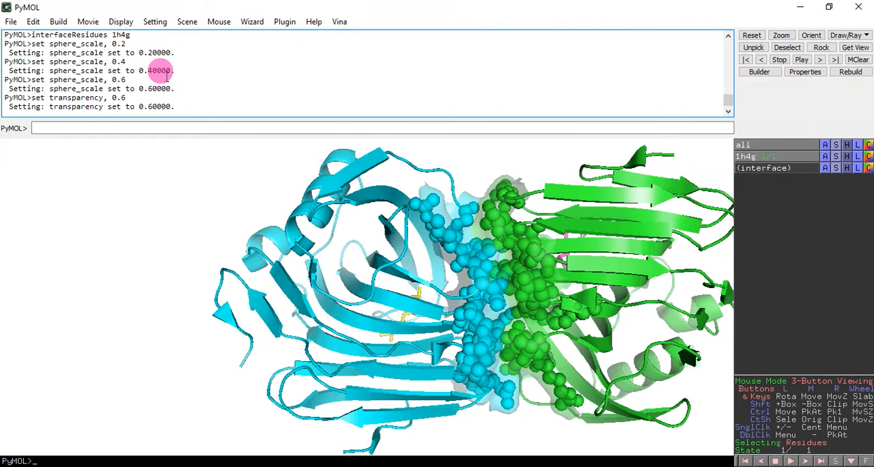
# - Switch Display > Quality to Maximum Quality
pyautogui.click(120, 21)
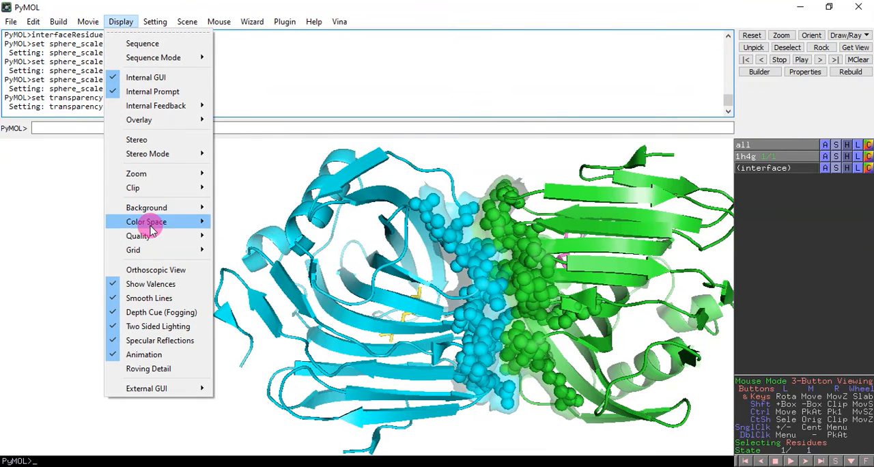
pyautogui.moveTo(140, 235)
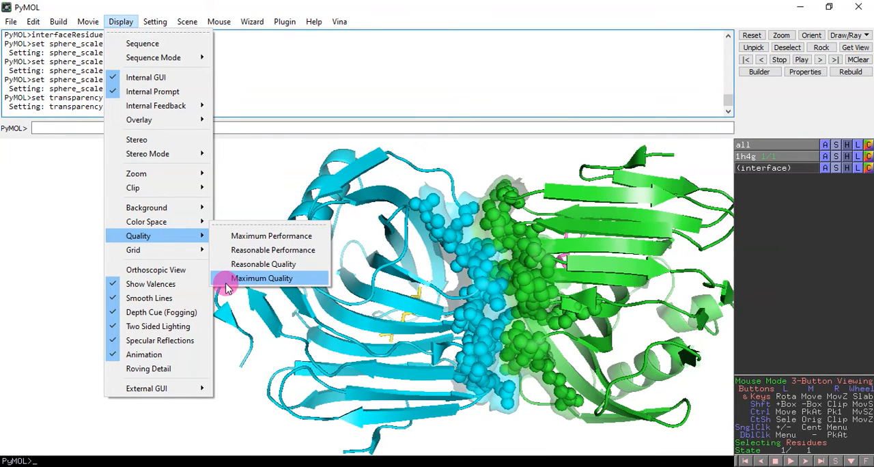
pyautogui.click(262, 279)
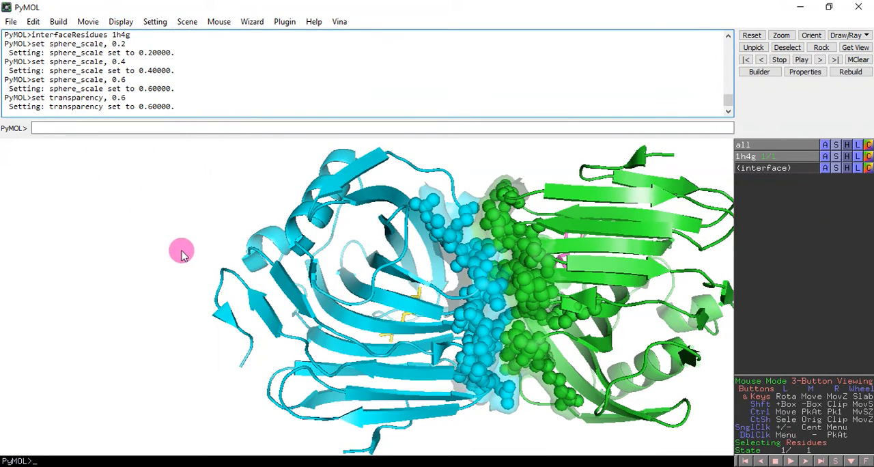
pyautogui.moveTo(472, 276)
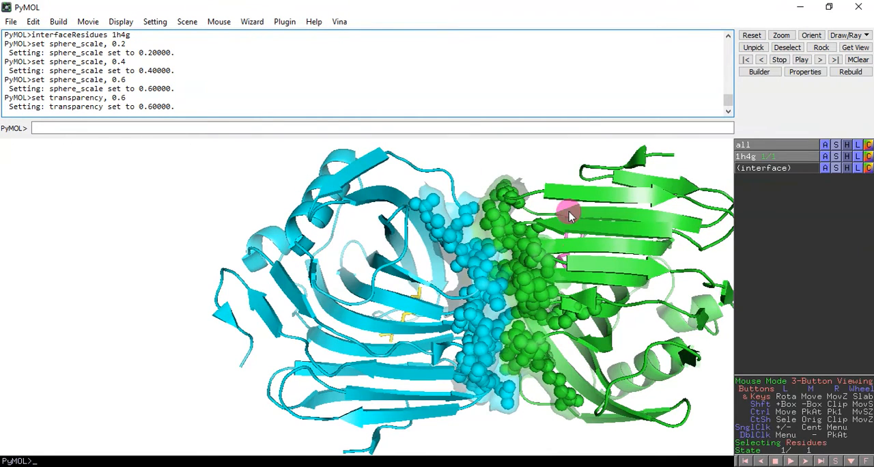
# - Set cartoon_oval_length to 0.8, correcting the first entry of 08
pyautogui.click(148, 128)
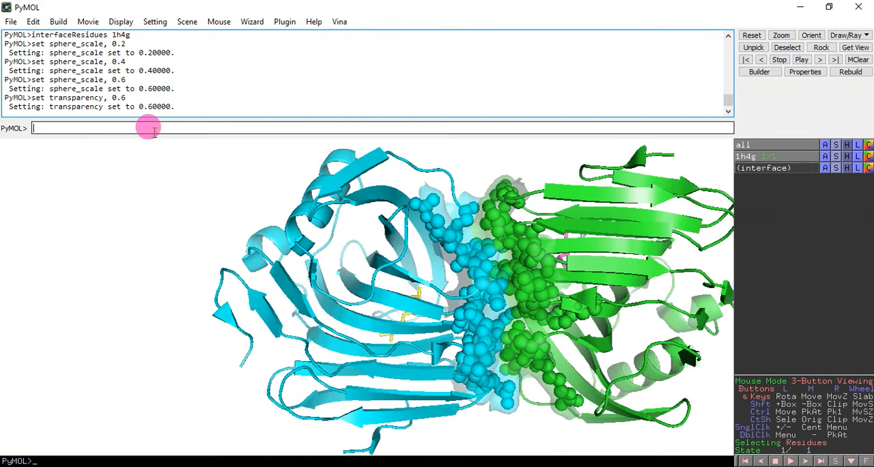
pyautogui.write('set')
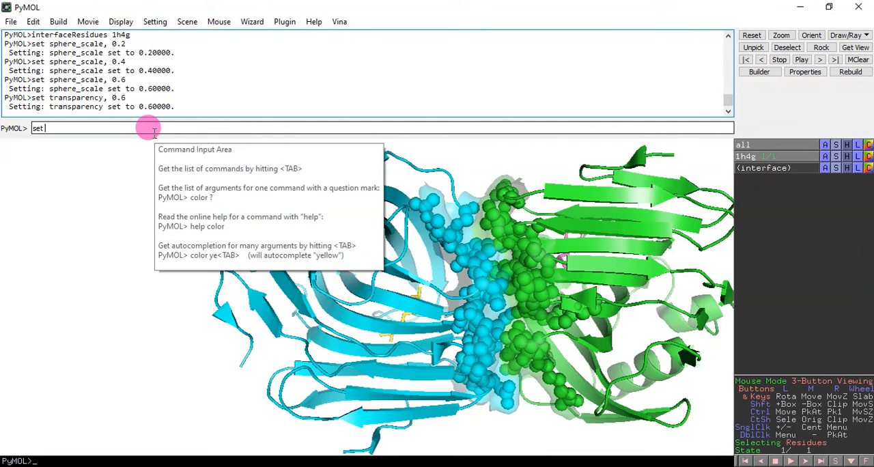
pyautogui.write('cartoon_')
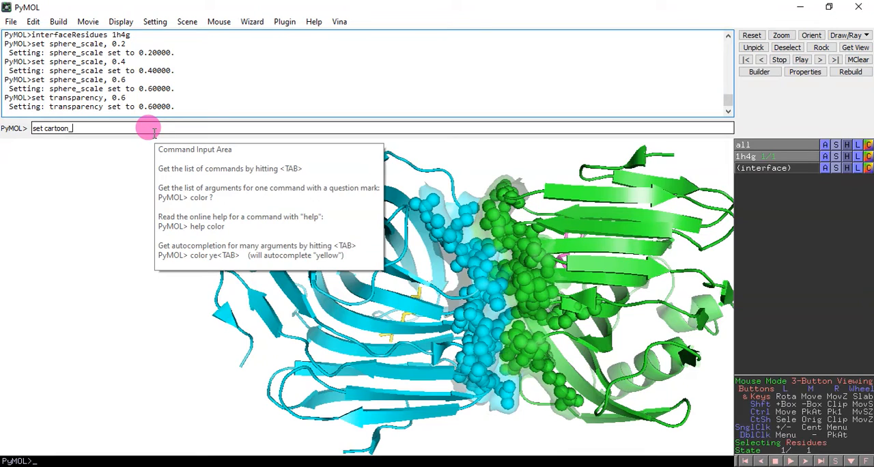
pyautogui.write('ob')
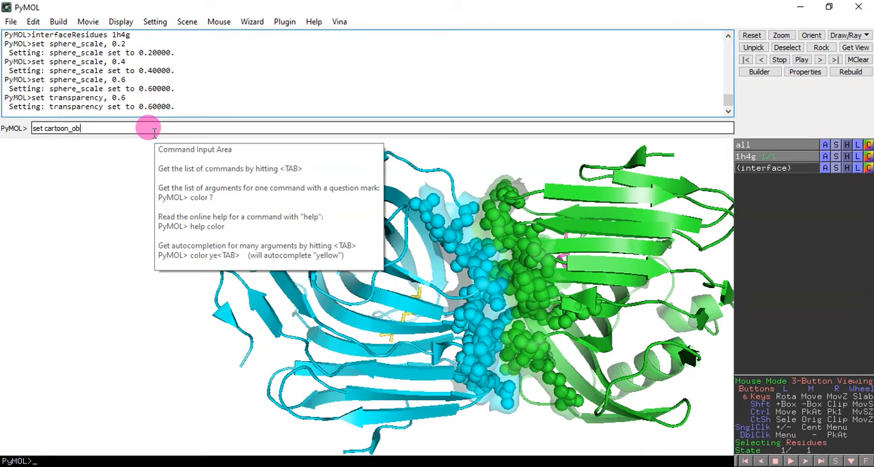
pyautogui.write('val_')
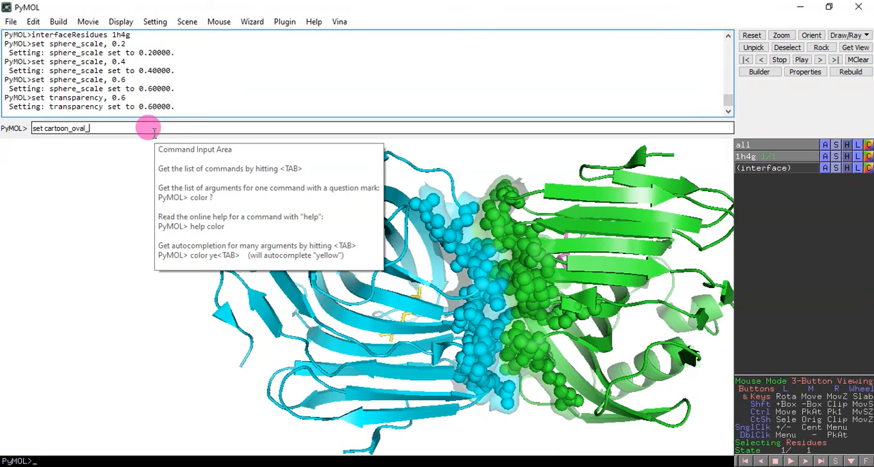
pyautogui.write('length')
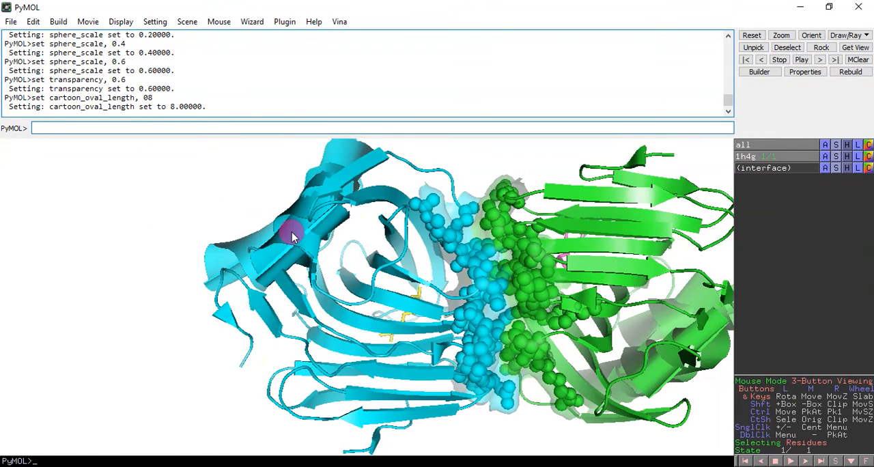
pyautogui.moveTo(225, 158)
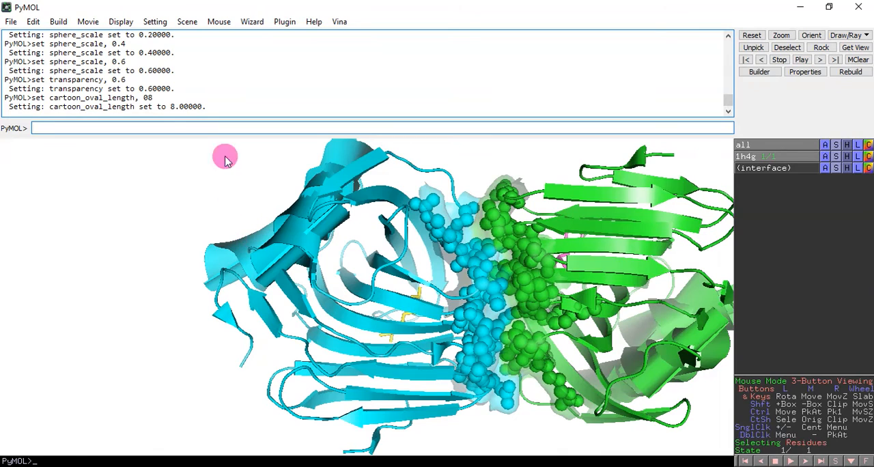
pyautogui.click(171, 128)
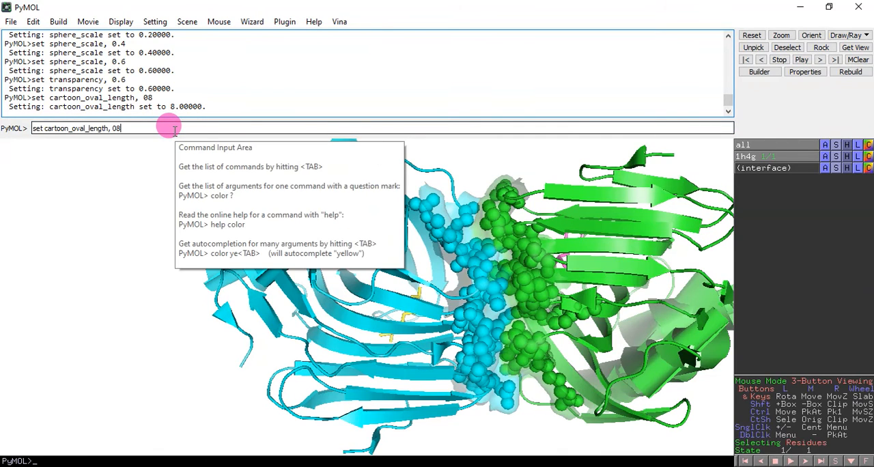
pyautogui.press('BackSpace')
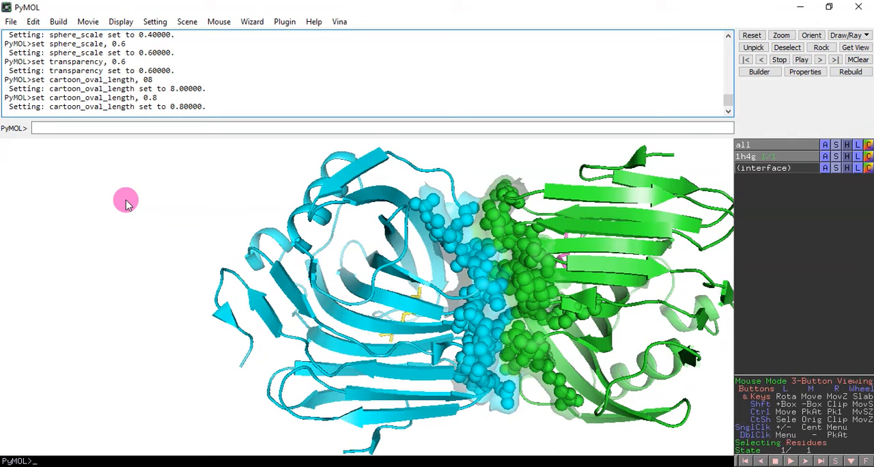
pyautogui.moveTo(762, 202)
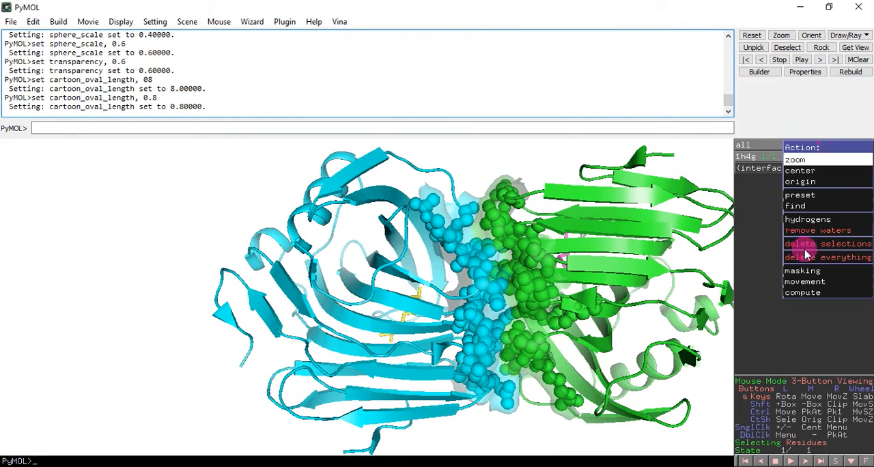
# - Delete everything and open the 4i5s structure file
pyautogui.click(810, 256)
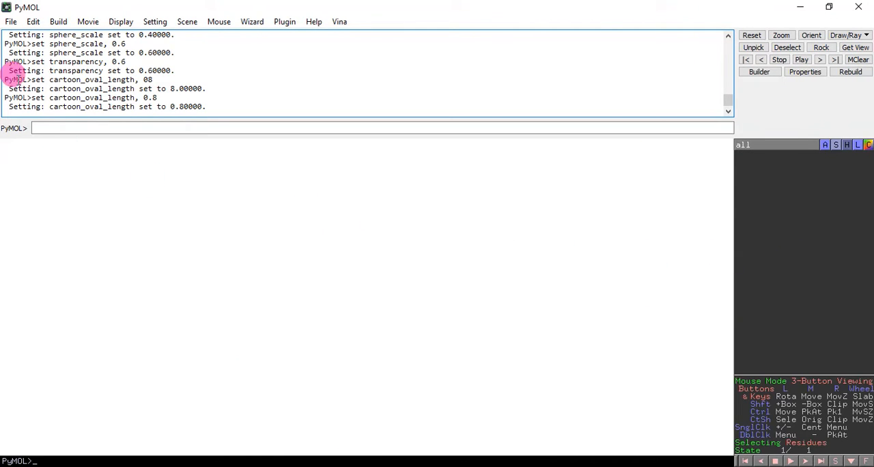
pyautogui.click(11, 22)
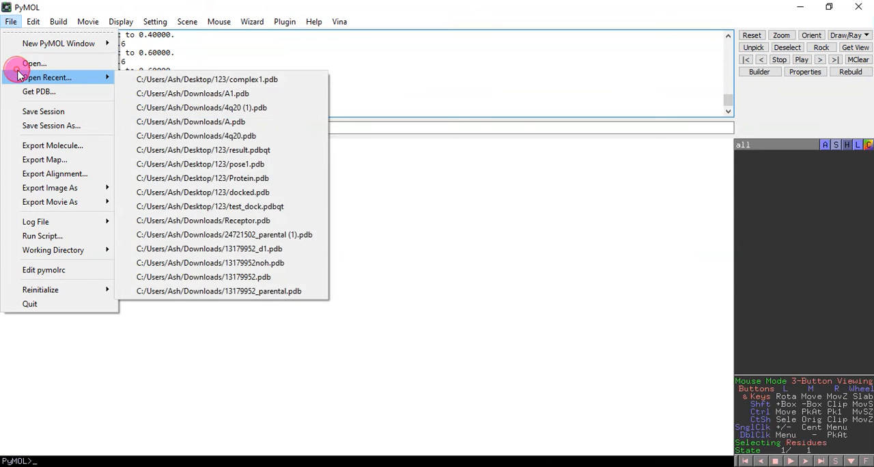
pyautogui.click(34, 63)
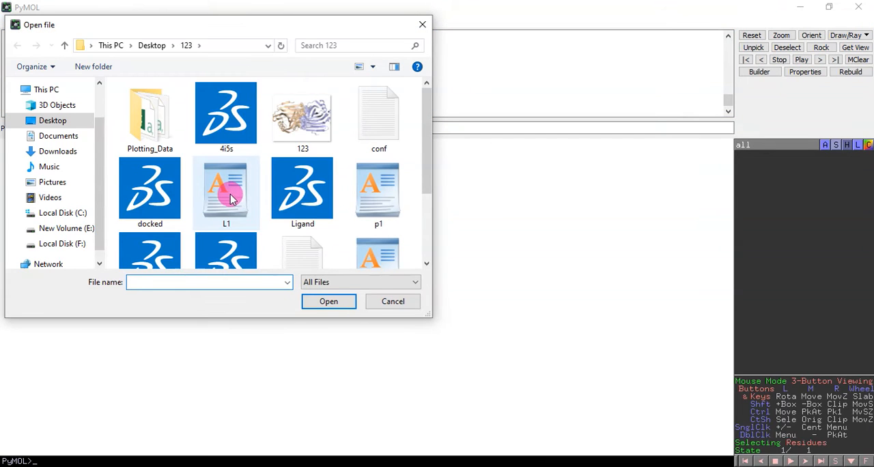
pyautogui.doubleClick(226, 112)
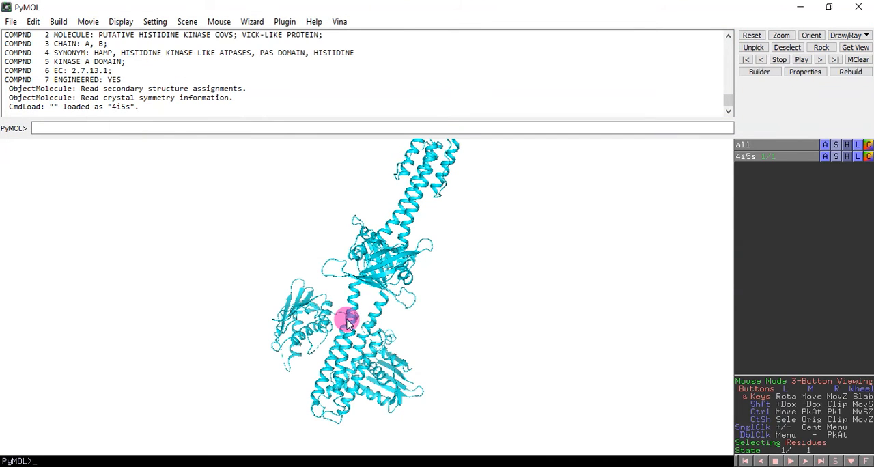
pyautogui.moveTo(344, 321); pyautogui.dragTo(403, 341)
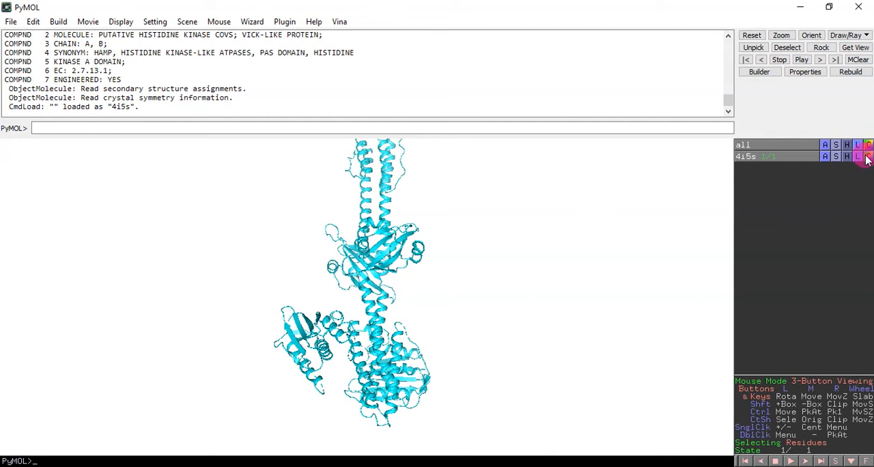
# - Colour 4i5s by chain and rotate to view the two chains side by side
pyautogui.click(868, 157)
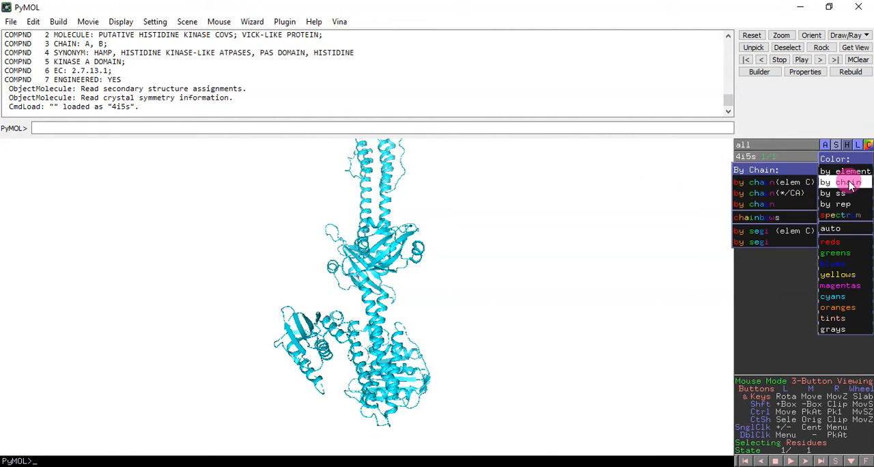
pyautogui.click(847, 182)
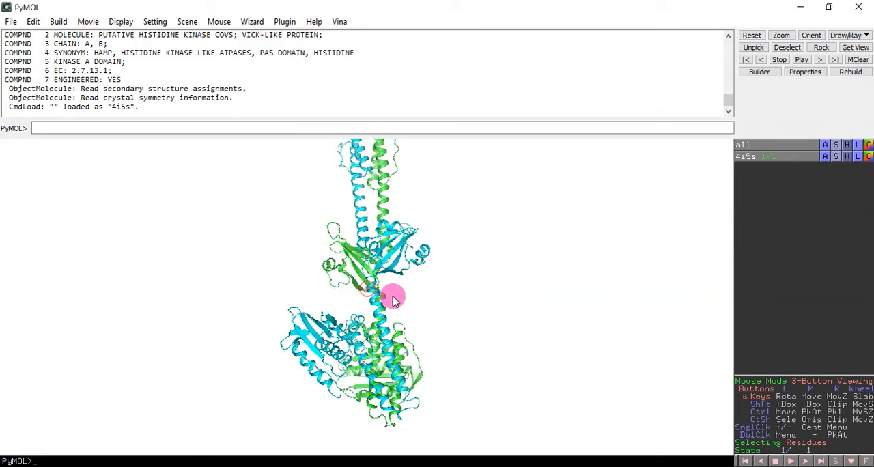
pyautogui.moveTo(394, 298); pyautogui.dragTo(317, 304)
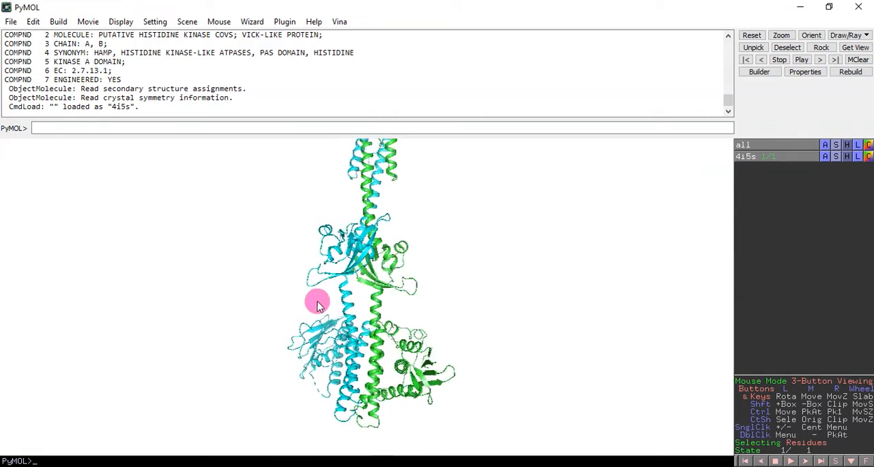
pyautogui.moveTo(317, 304); pyautogui.dragTo(323, 311)
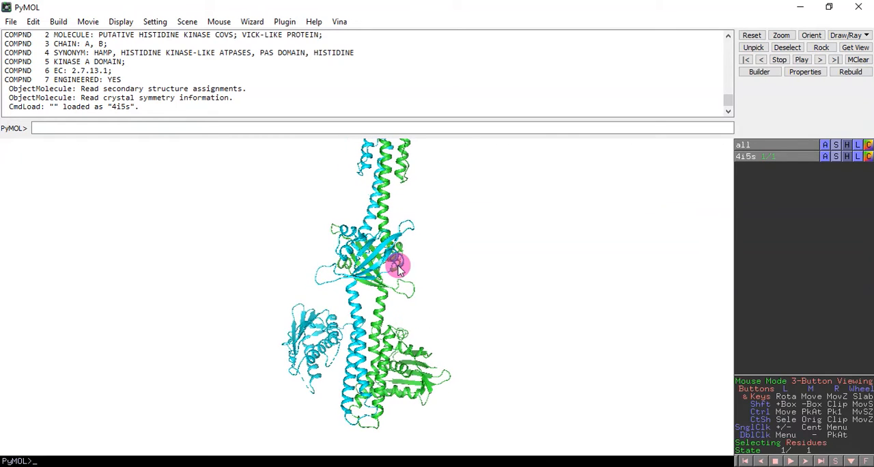
pyautogui.moveTo(399, 266); pyautogui.dragTo(366, 266)
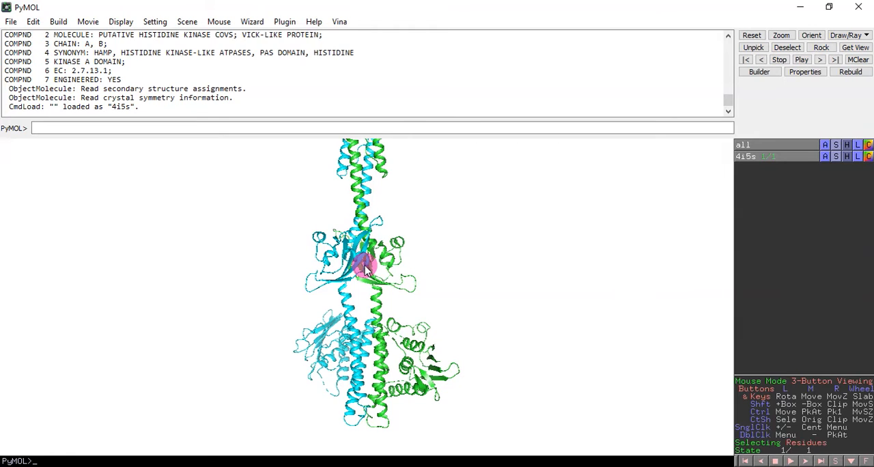
pyautogui.moveTo(366, 266); pyautogui.dragTo(443, 270)
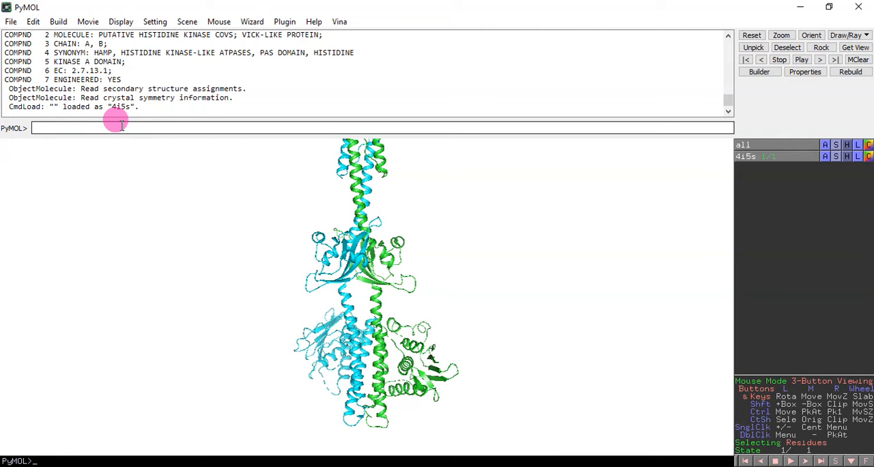
# - Run script.py and InterfaceResidues 4i5s to create the interface selection
pyautogui.write('run sc')
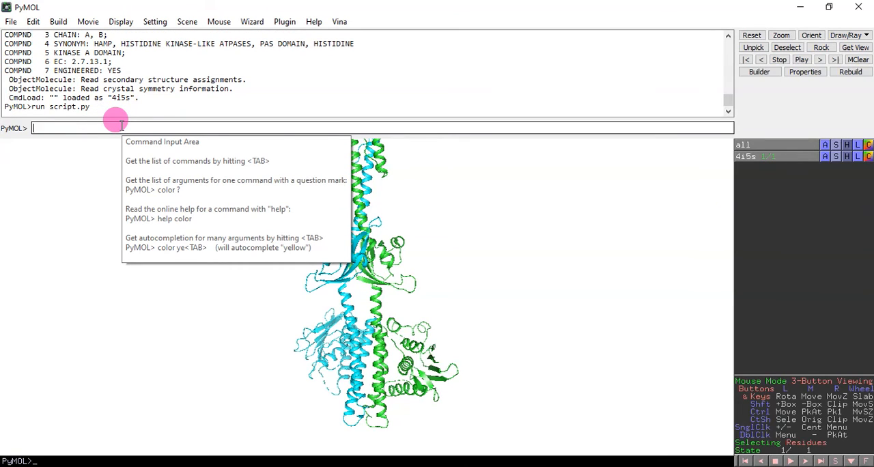
pyautogui.write('interfaceR')
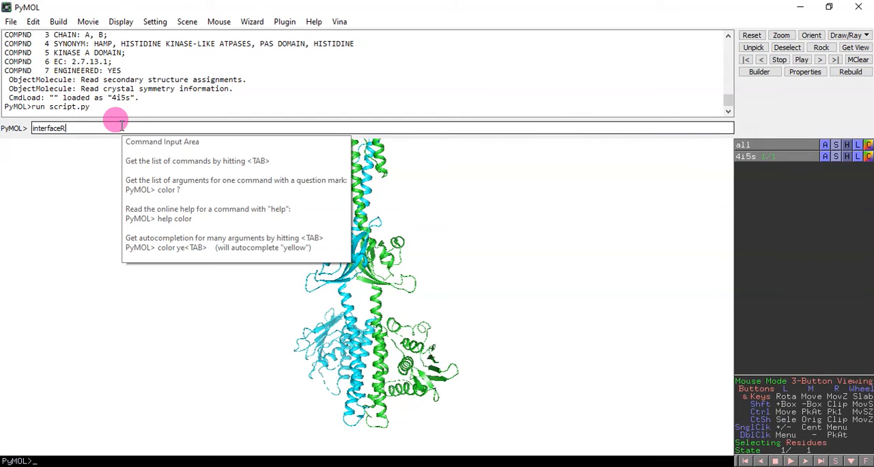
pyautogui.write('esidues')
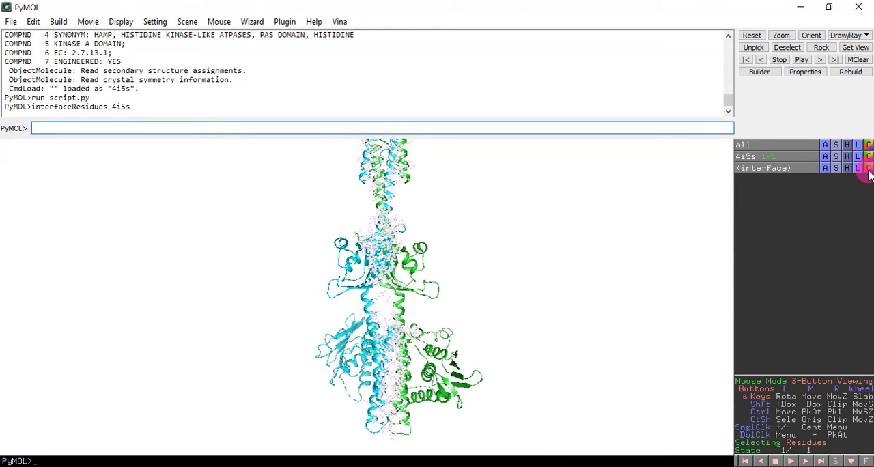
pyautogui.click(868, 168)
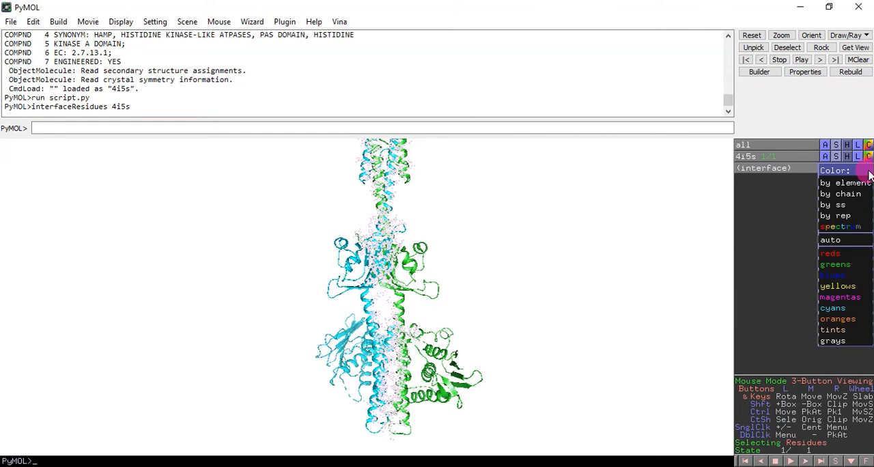
pyautogui.moveTo(837, 296)
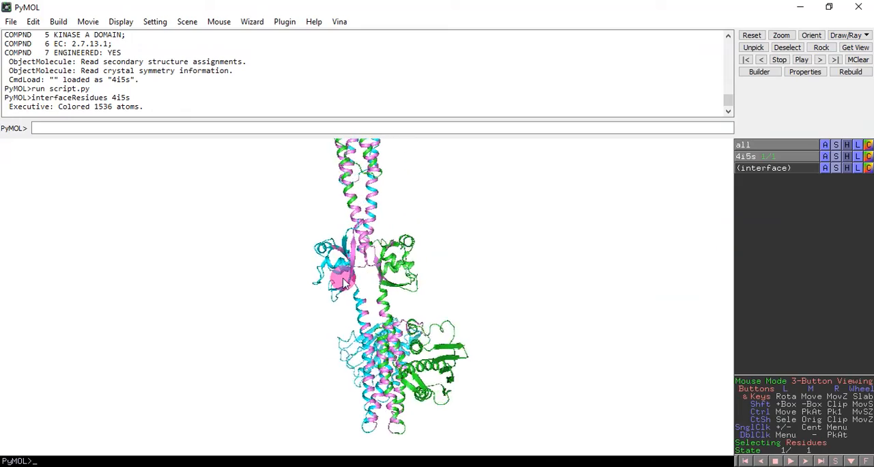
# - Rotate the 4i5s model to inspect the magenta interface residues from several angles
pyautogui.moveTo(341, 280); pyautogui.dragTo(421, 280)
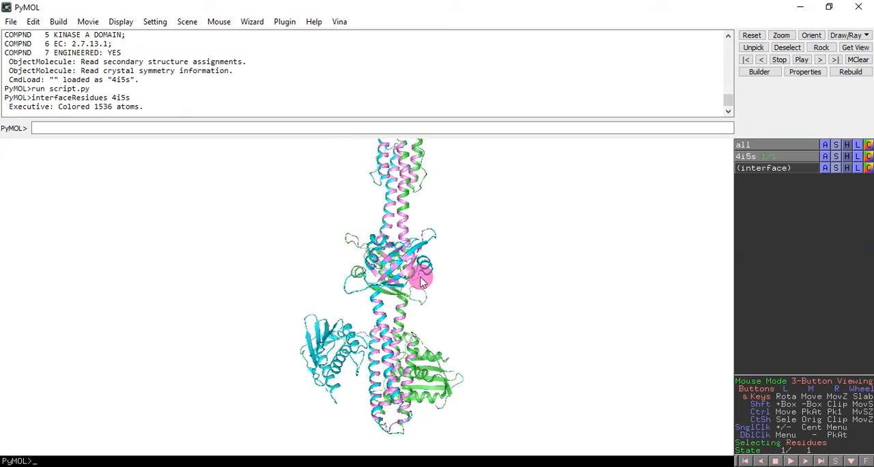
pyautogui.moveTo(420, 280); pyautogui.dragTo(399, 271)
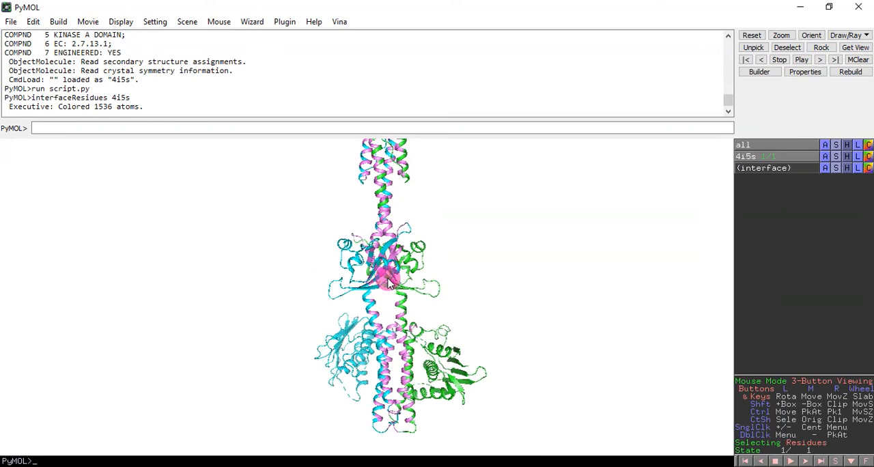
pyautogui.moveTo(385, 284); pyautogui.dragTo(430, 284)
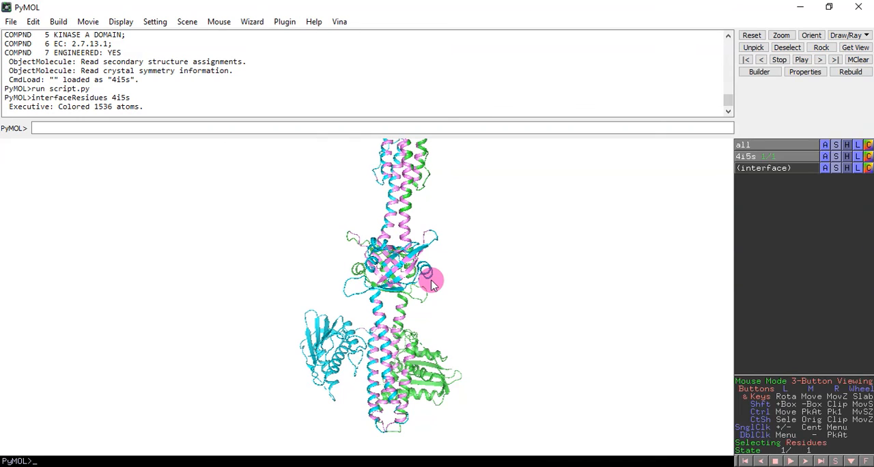
pyautogui.moveTo(626, 448)
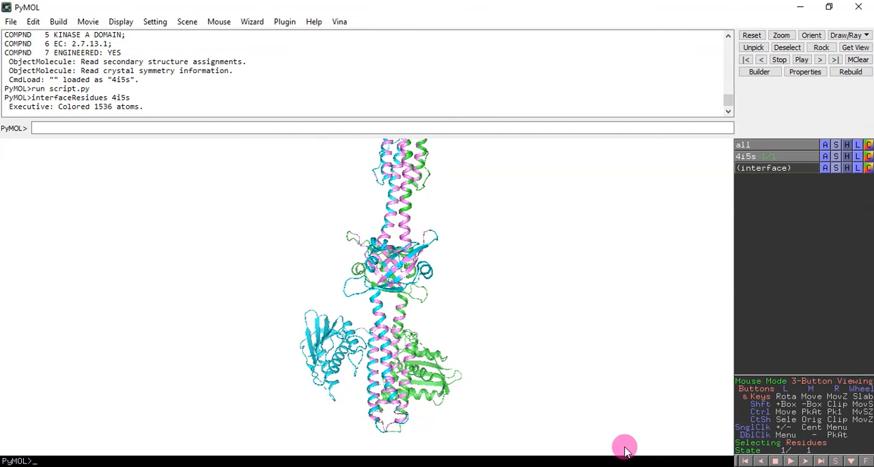